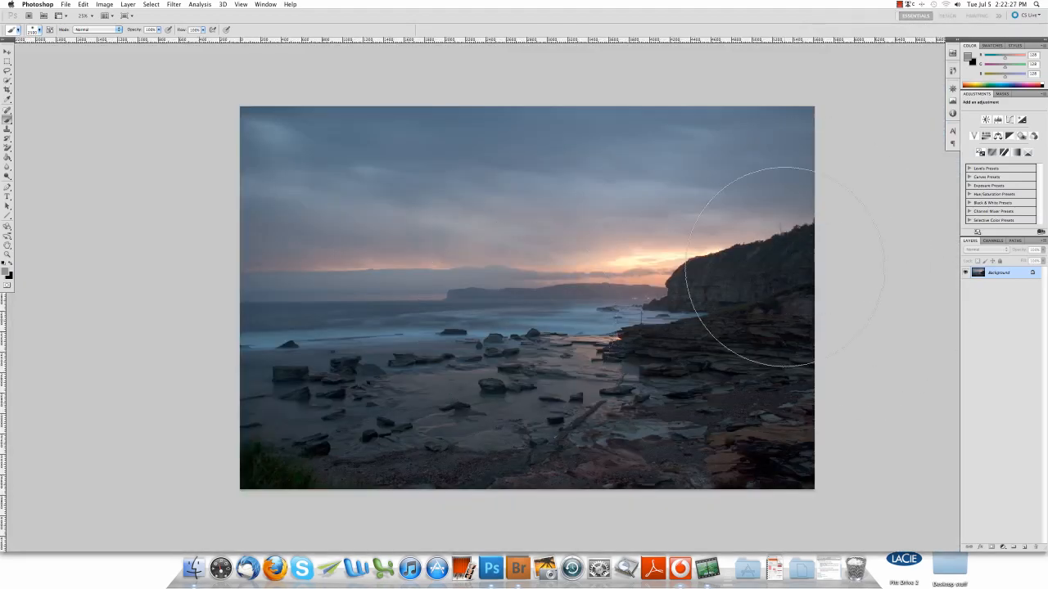
{"action": "mouse_move", "coordinate": [786, 268]}
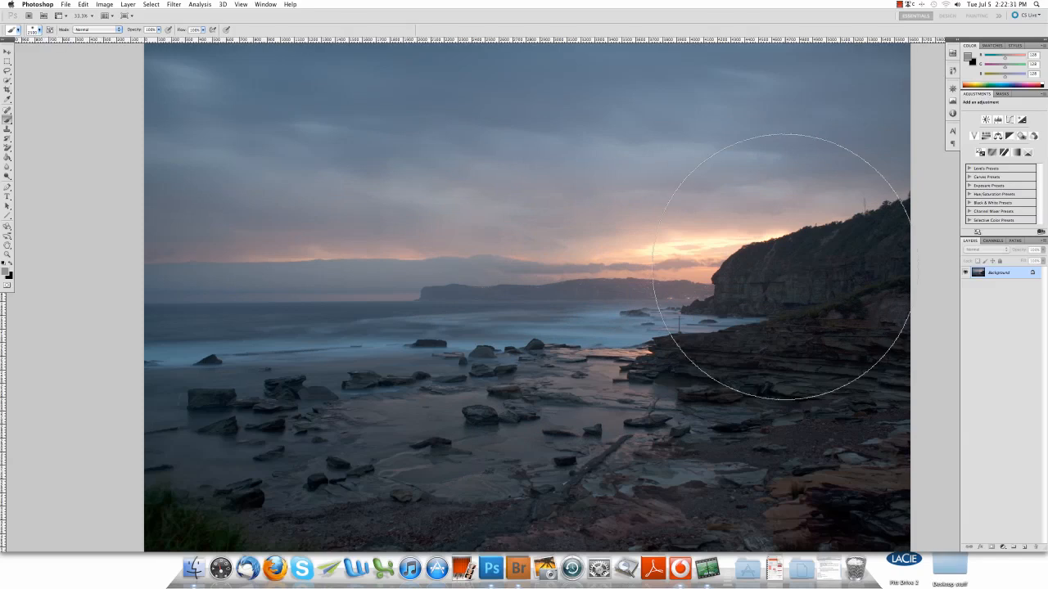
{"action": "mouse_move", "coordinate": [619, 315]}
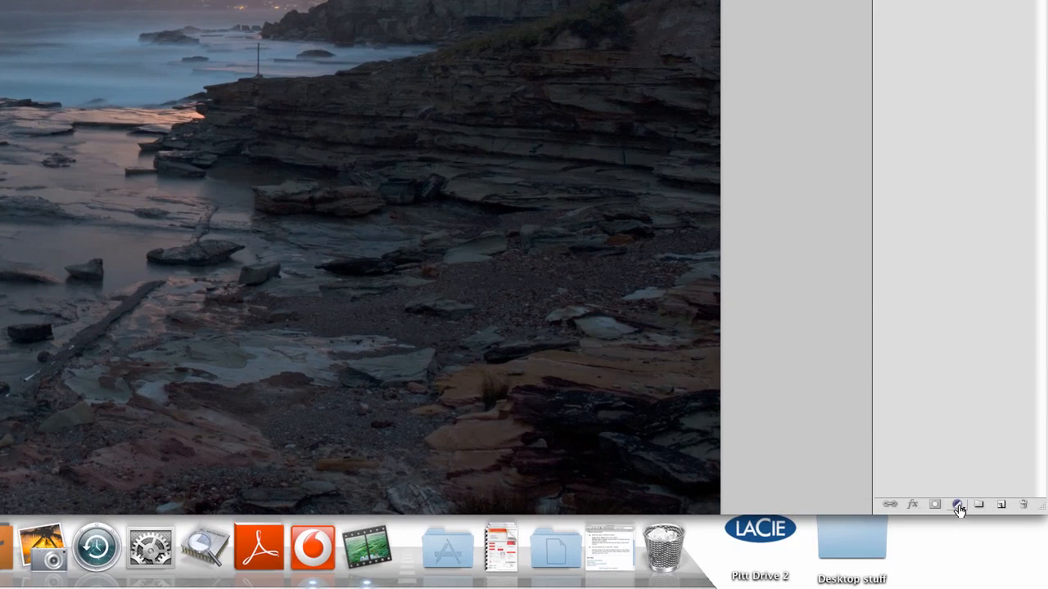
{"action": "mouse_move", "coordinate": [958, 506]}
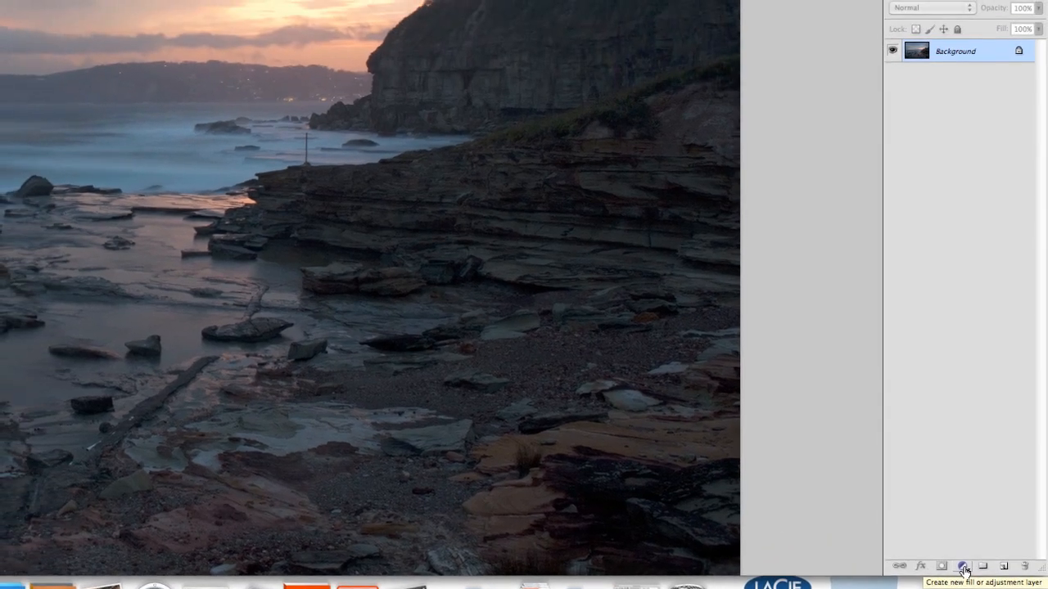
Step: Add a Curves adjustment layer above the Background and set its blend mode to Soft Light
{"action": "left_click", "coordinate": [965, 565]}
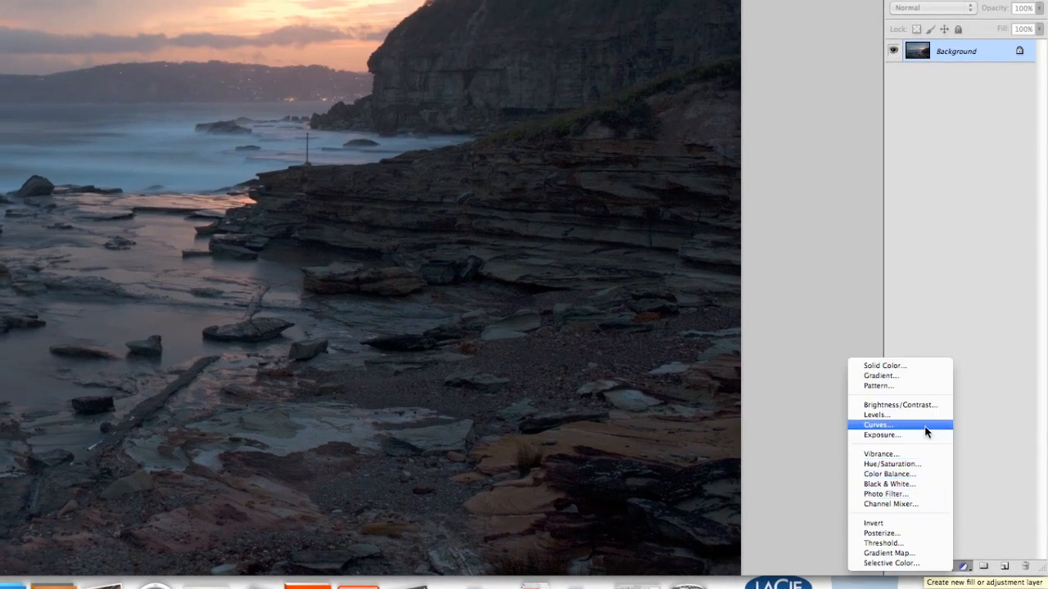
{"action": "left_click", "coordinate": [877, 424]}
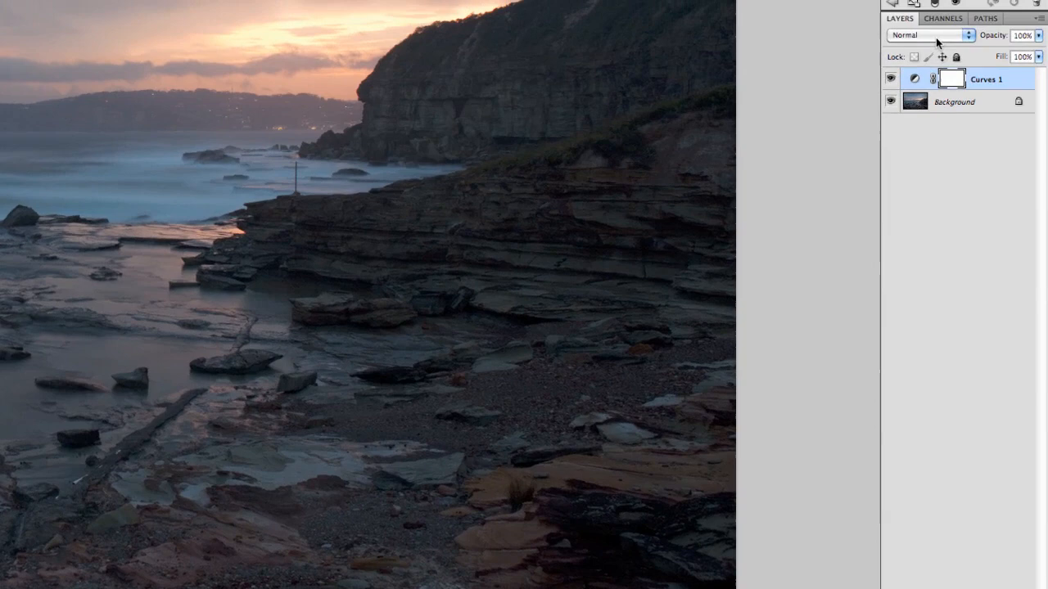
{"action": "left_click", "coordinate": [931, 35]}
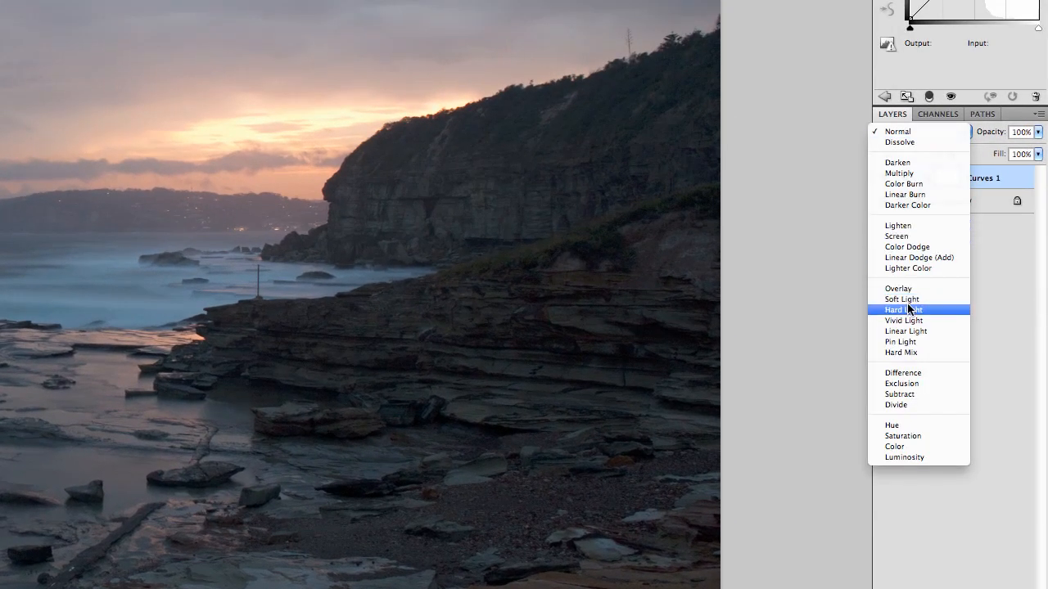
{"action": "mouse_move", "coordinate": [907, 300]}
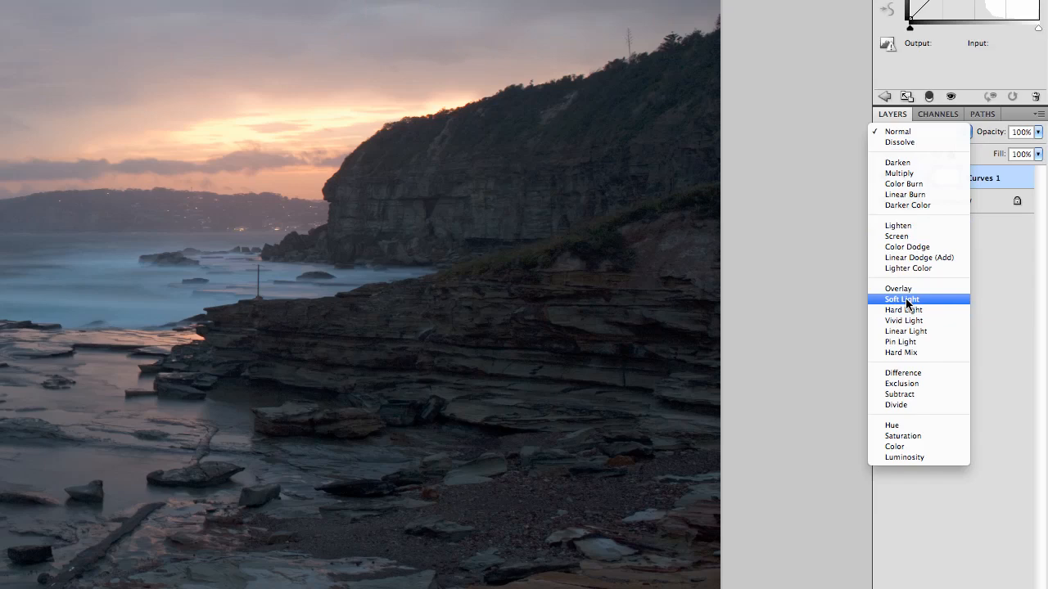
{"action": "left_click", "coordinate": [901, 299]}
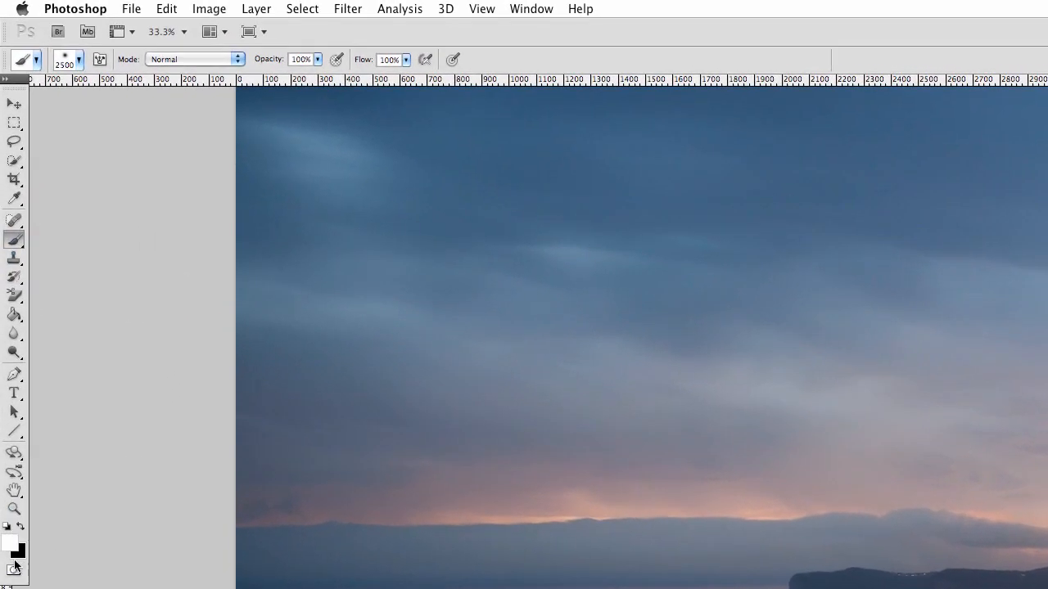
{"action": "mouse_move", "coordinate": [12, 553]}
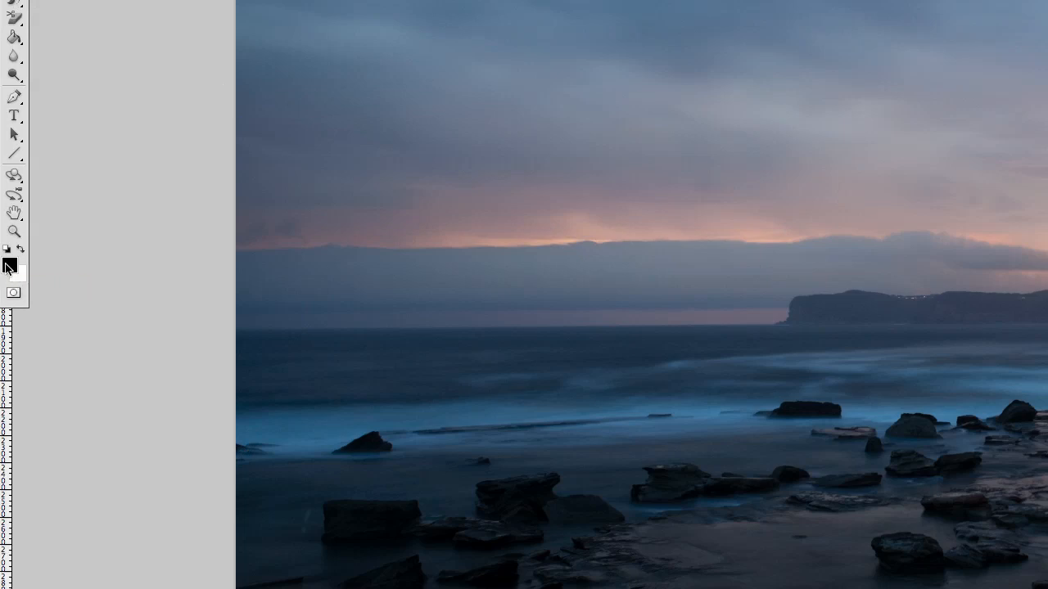
{"action": "mouse_move", "coordinate": [11, 270]}
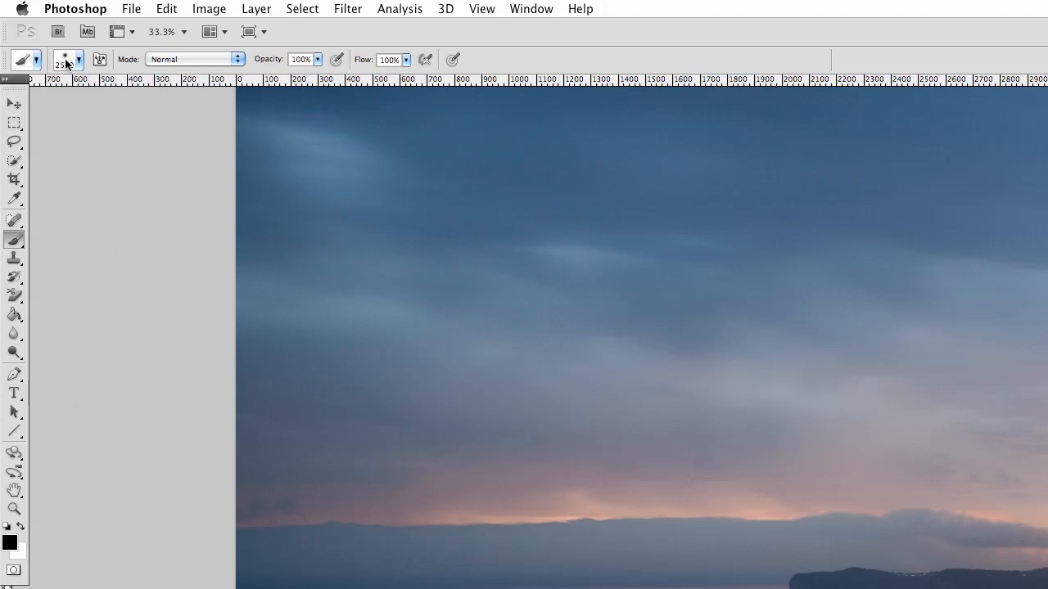
Step: Set the brush size in the options bar for painting the Contrast layer mask
{"action": "left_click", "coordinate": [80, 59]}
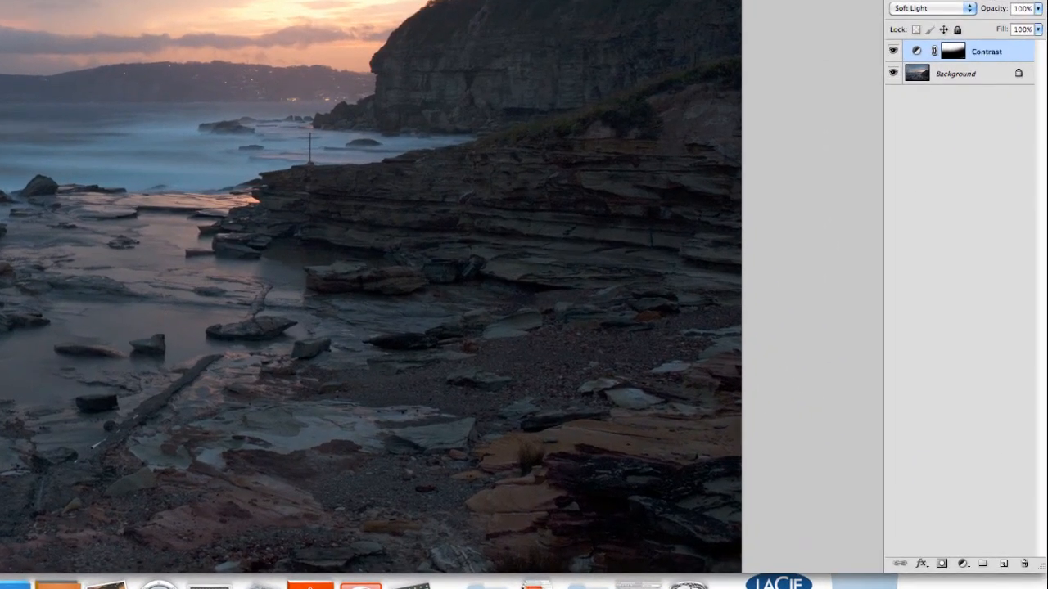
Step: Add a Multiply Curves layer, replace its mask with the Contrast mask copy, and name it 'Darken Sky'
{"action": "left_click", "coordinate": [960, 562]}
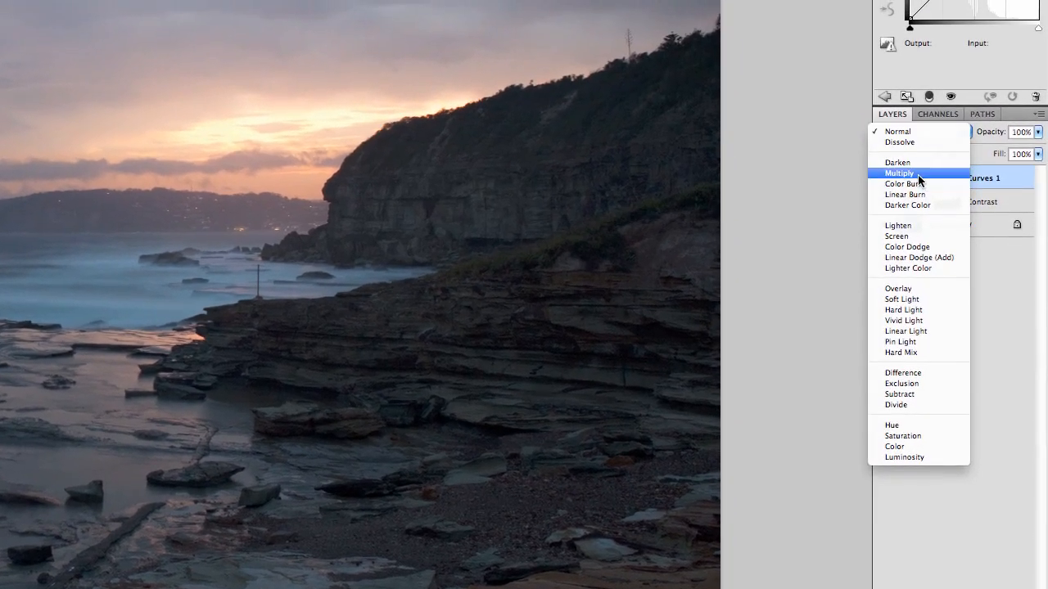
{"action": "left_click", "coordinate": [899, 173]}
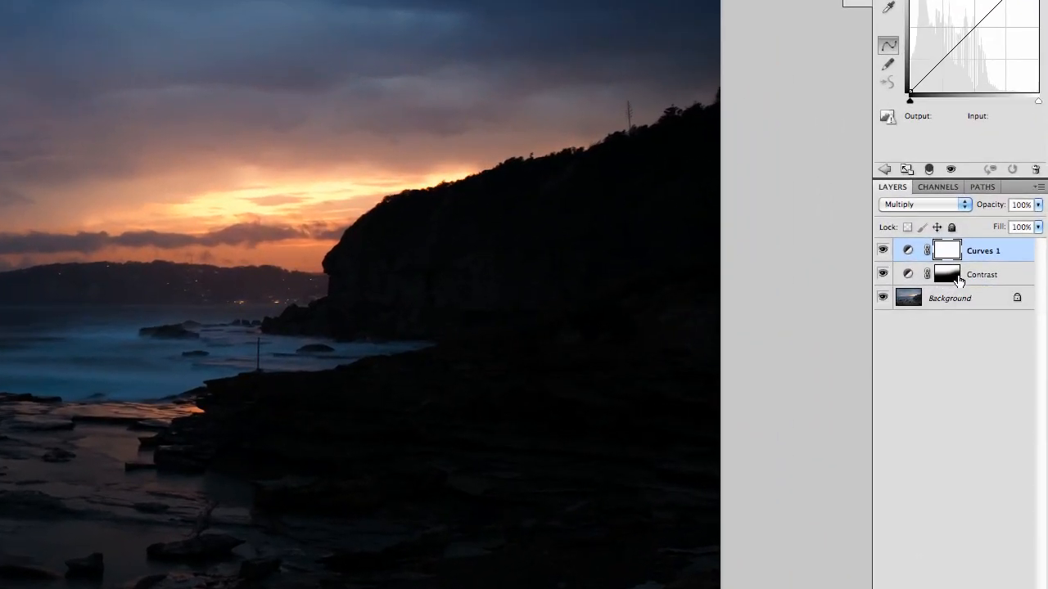
{"action": "mouse_move", "coordinate": [947, 278]}
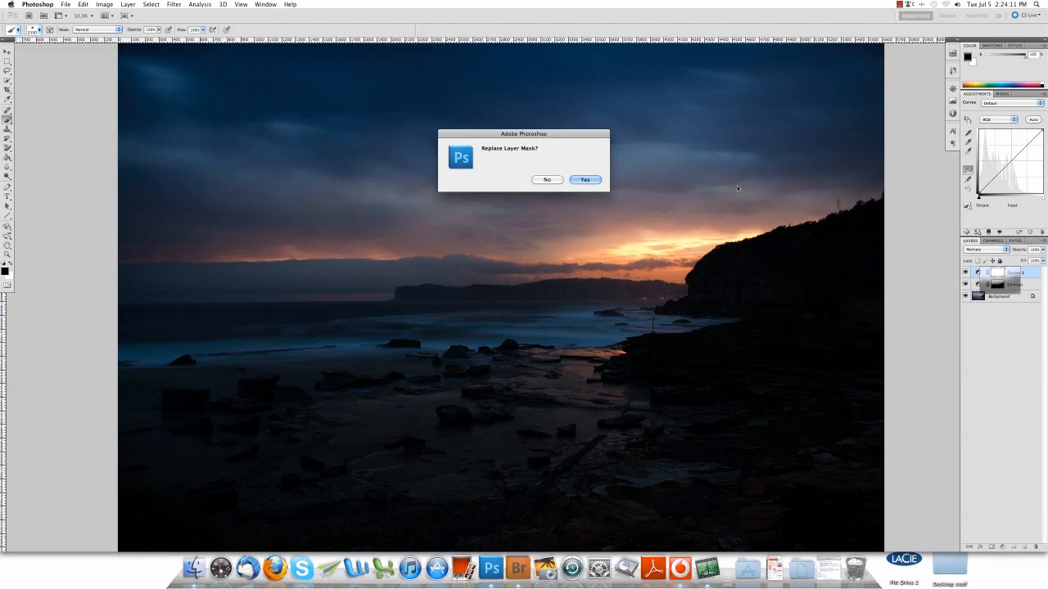
{"action": "left_click", "coordinate": [585, 179]}
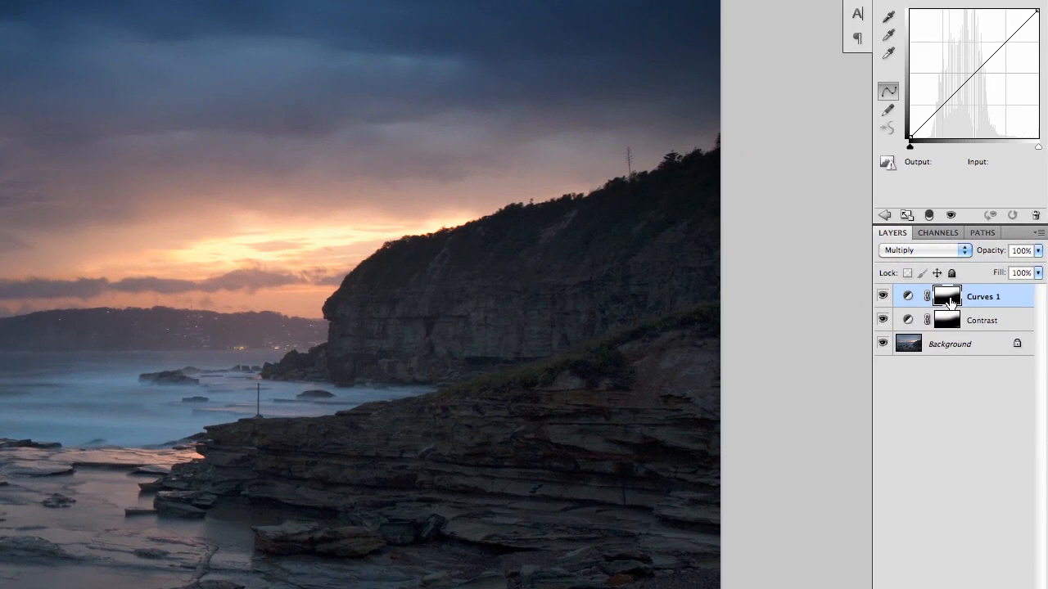
{"action": "double_click", "coordinate": [983, 296]}
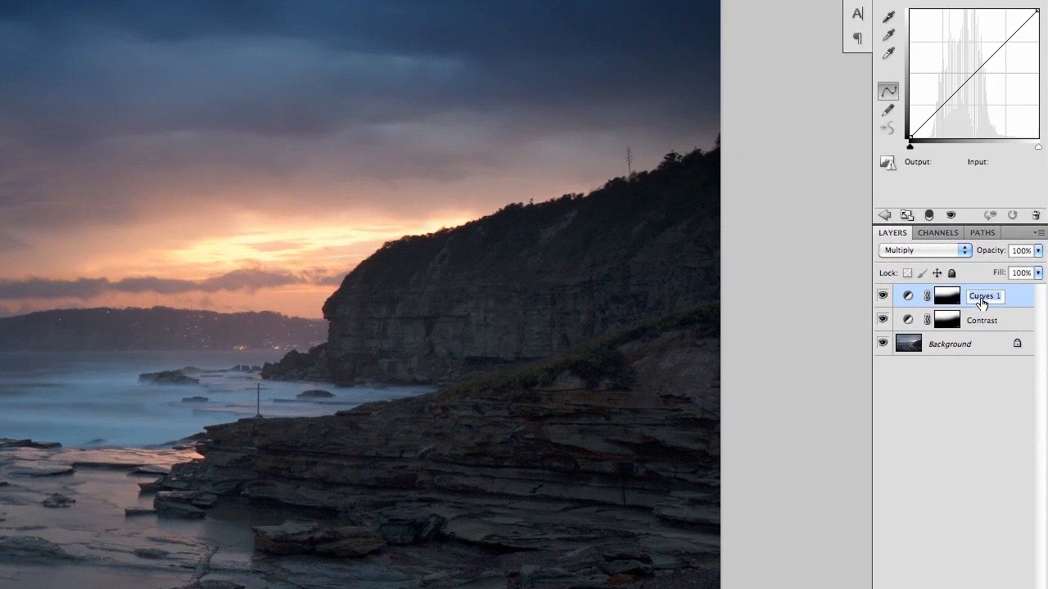
{"action": "type", "text": "Darken"}
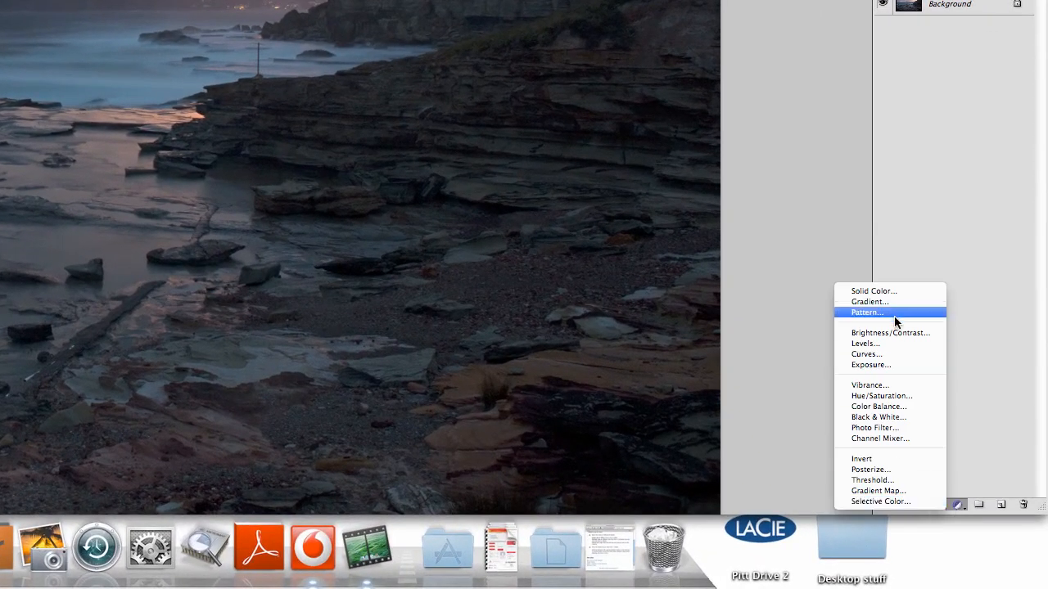
{"action": "mouse_move", "coordinate": [888, 353]}
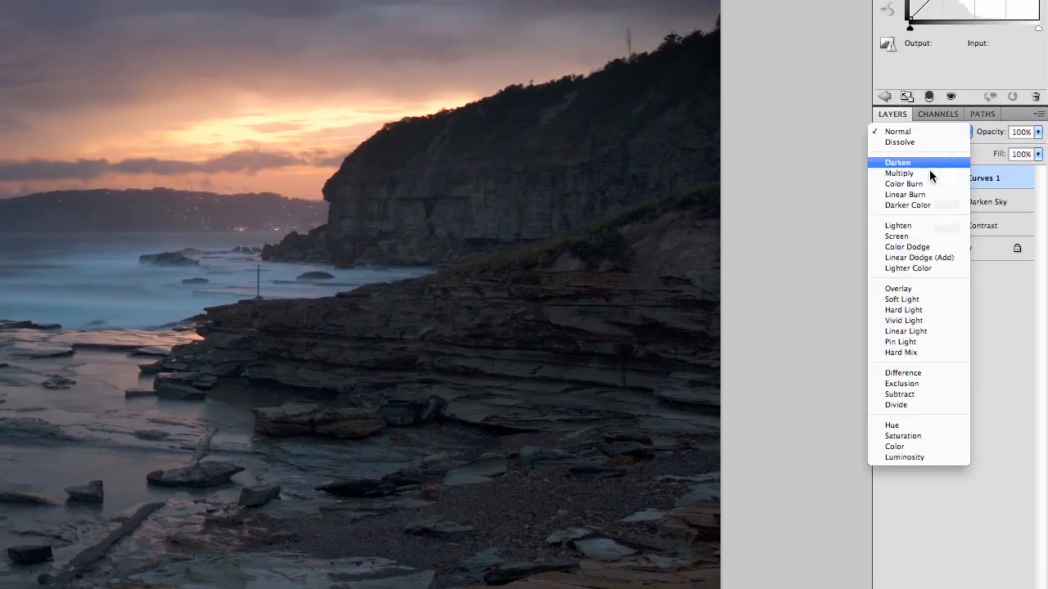
{"action": "mouse_move", "coordinate": [907, 246]}
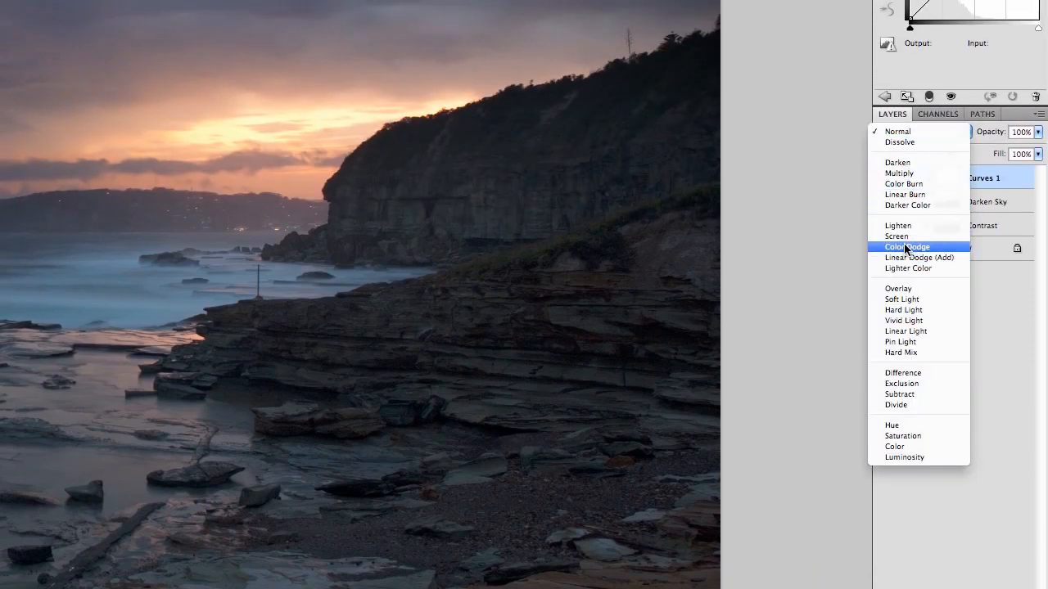
Step: Set the third curves layer's blend mode to Screen
{"action": "left_click", "coordinate": [896, 236]}
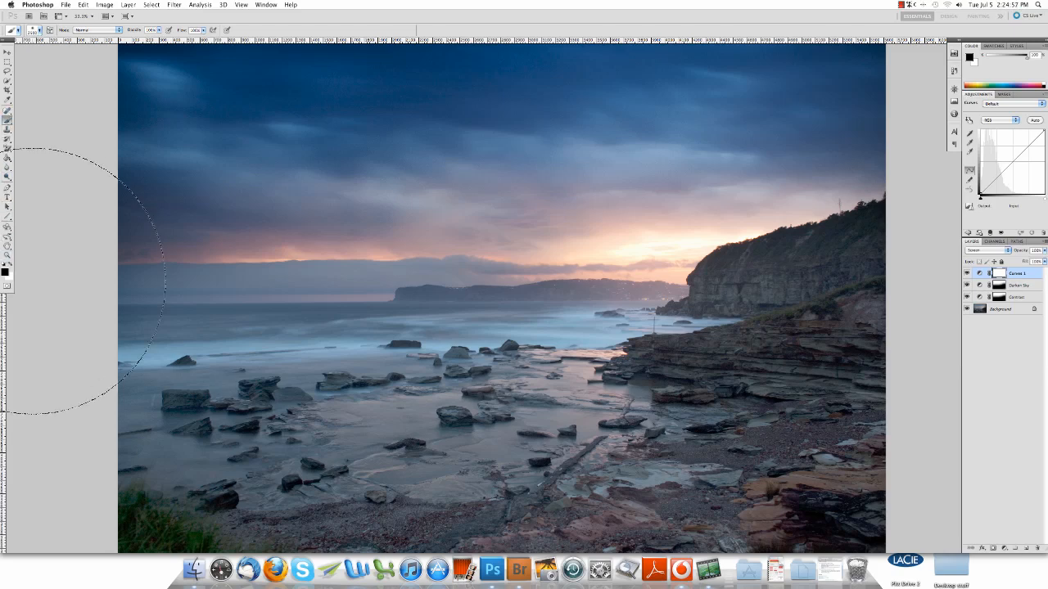
{"action": "mouse_move", "coordinate": [802, 164]}
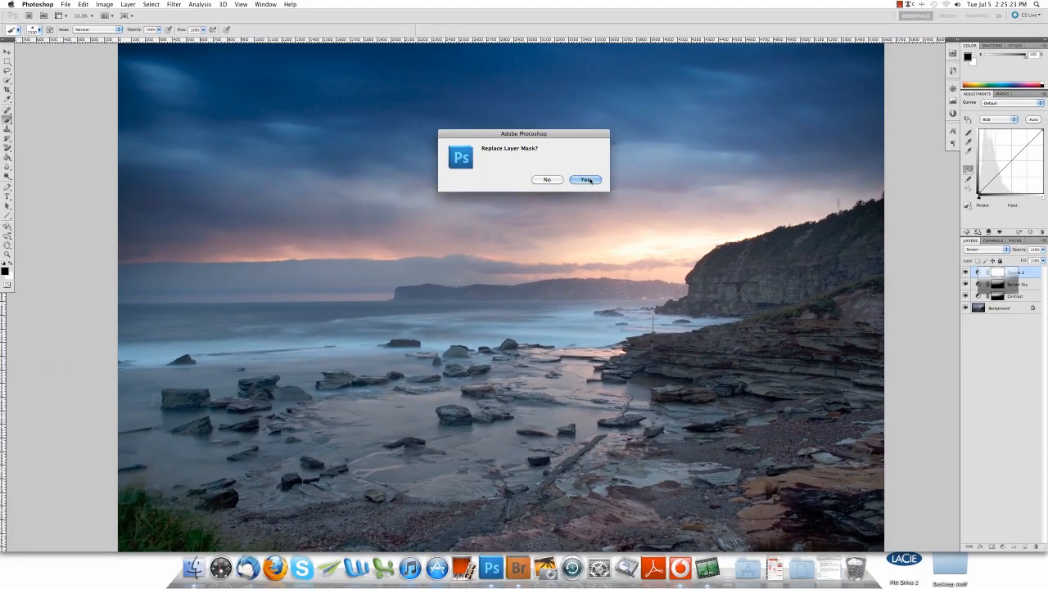
Step: Accept replacing the Screen layer's mask with the copied sky-excluding mask
{"action": "left_click", "coordinate": [586, 179]}
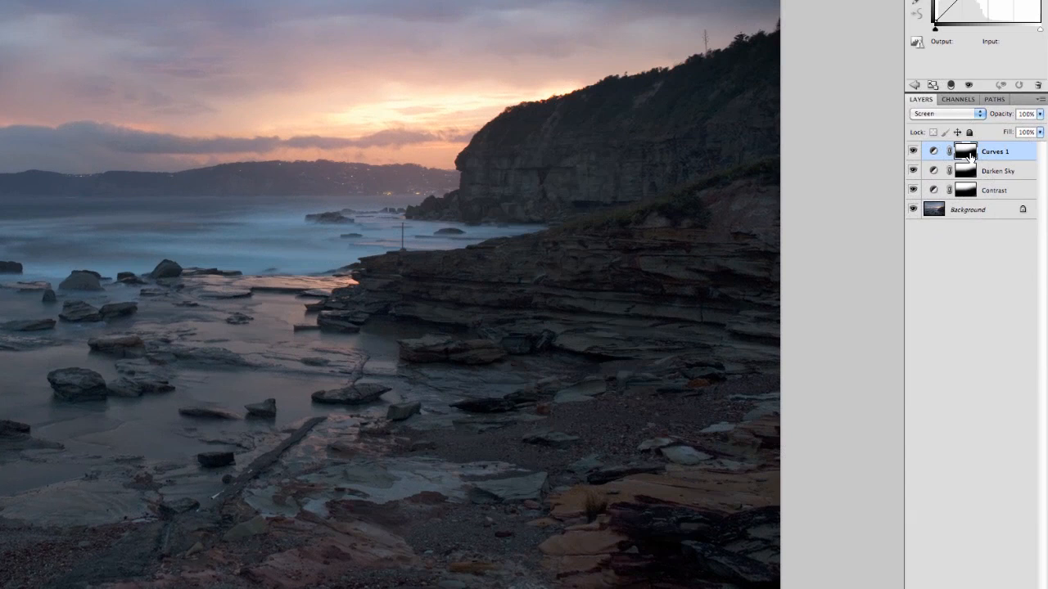
{"action": "mouse_move", "coordinate": [965, 153]}
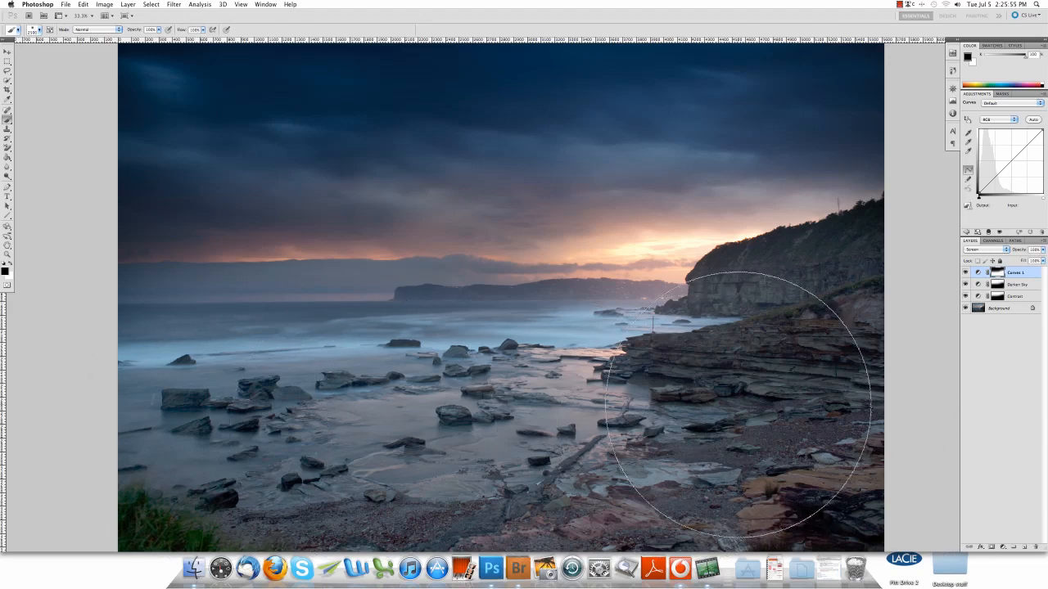
{"action": "mouse_move", "coordinate": [229, 156]}
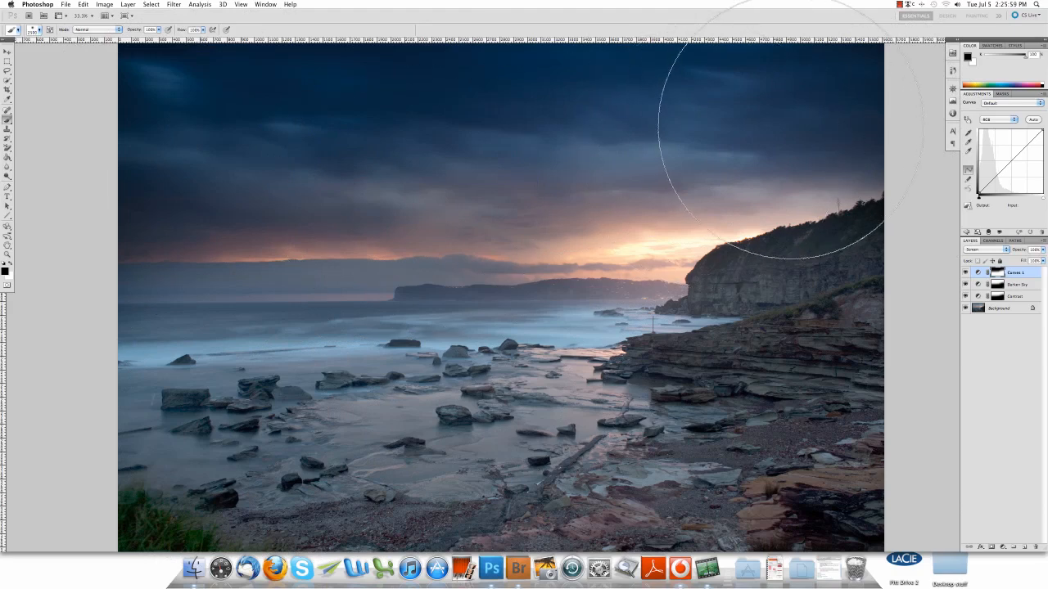
{"action": "mouse_move", "coordinate": [427, 209]}
{"action": "type", "text": "Lighten FG"}
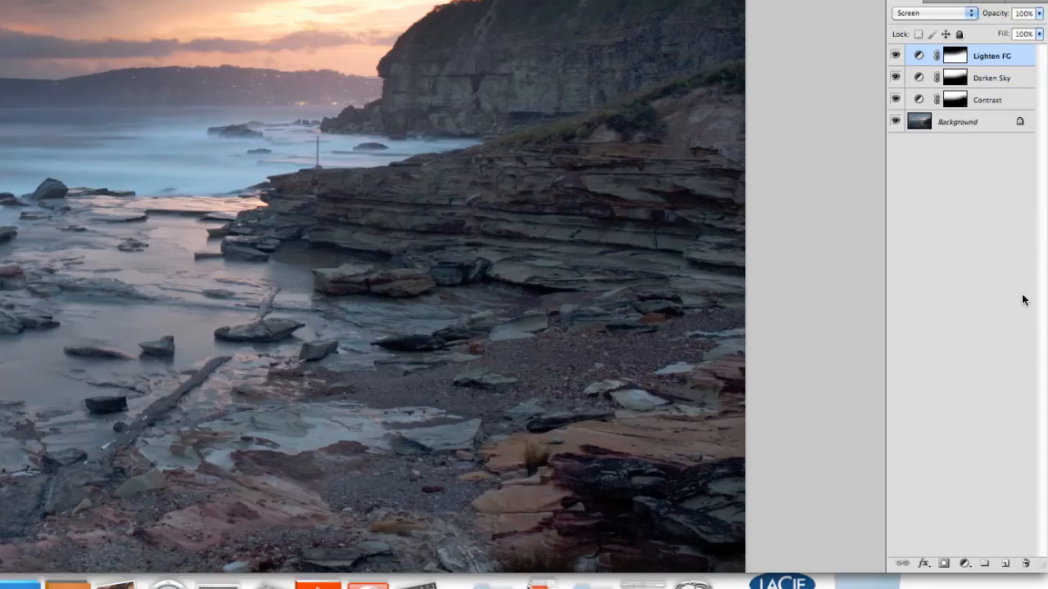
Step: Bring up the adjustment layer types list above the Lighten FG layer
{"action": "left_click", "coordinate": [980, 560]}
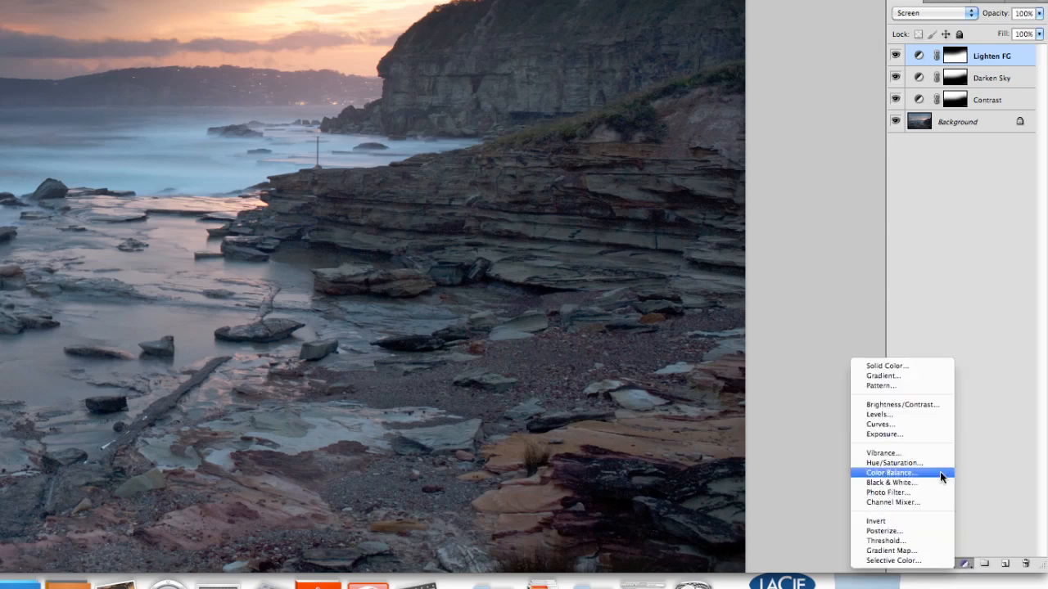
{"action": "mouse_move", "coordinate": [928, 405]}
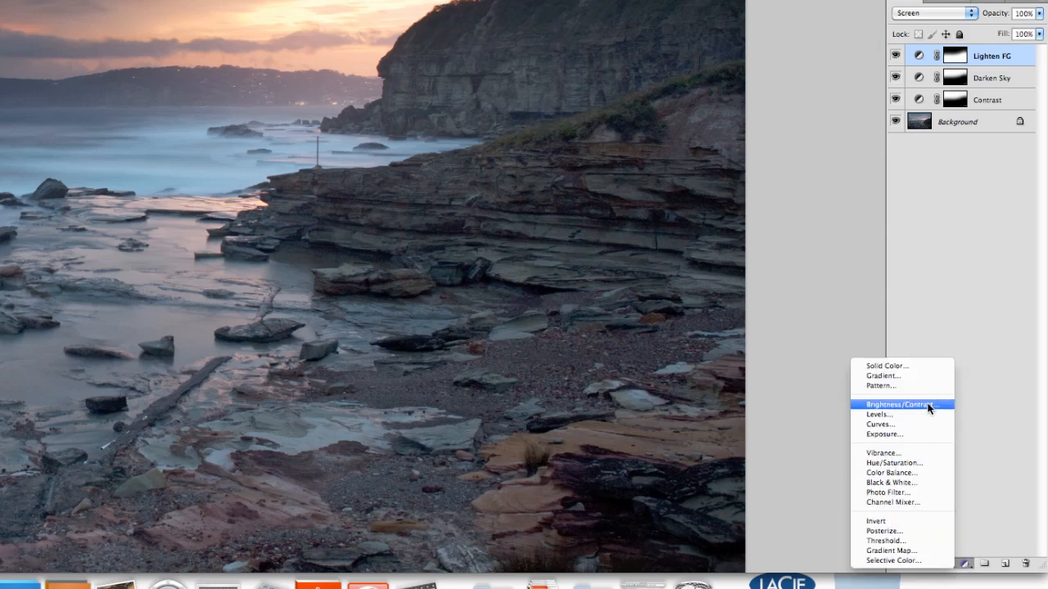
Step: Add a Brightness/Contrast layer with brightness 51 and contrast raised
{"action": "left_click", "coordinate": [900, 404]}
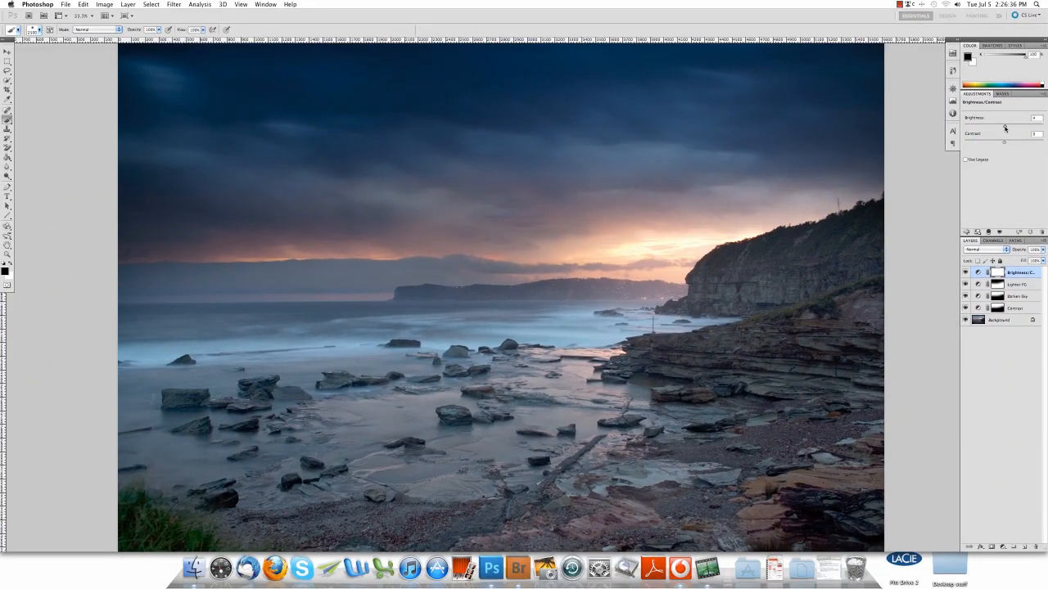
{"action": "left_click_drag", "start_coordinate": [1005, 124], "coordinate": [1031, 125]}
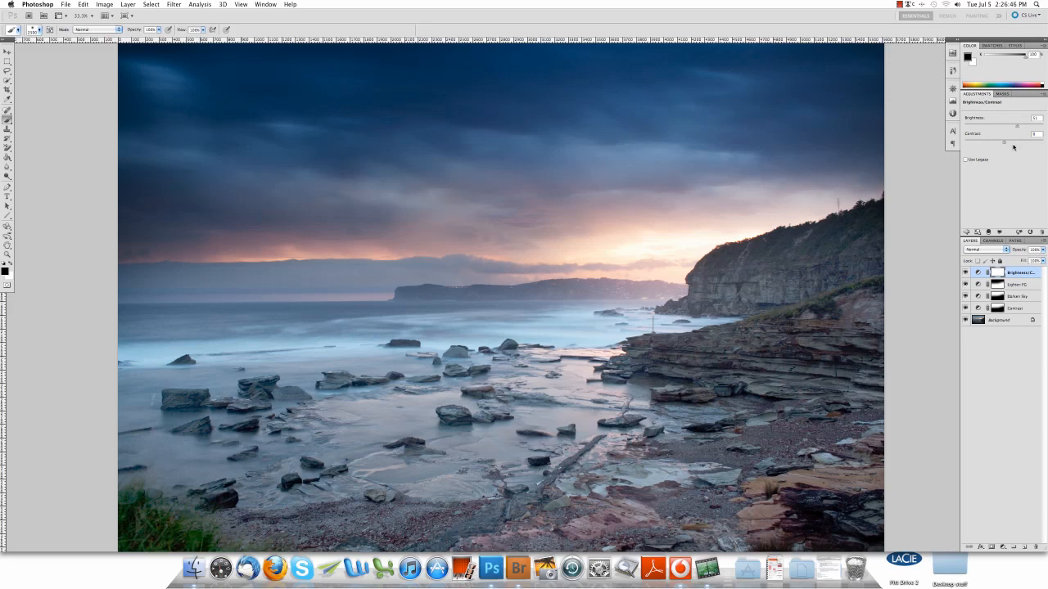
{"action": "mouse_move", "coordinate": [1003, 143]}
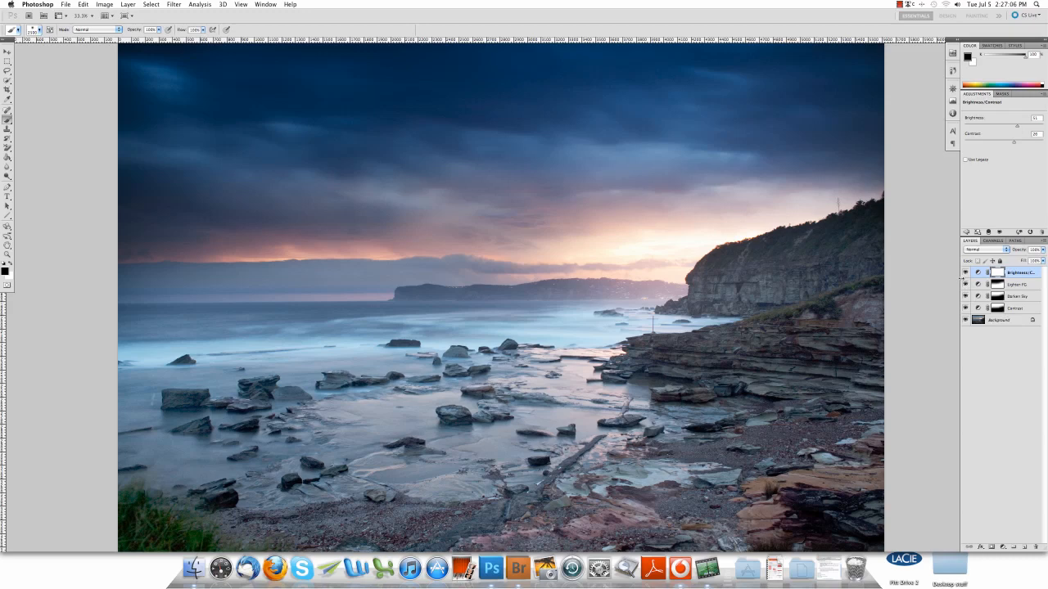
{"action": "mouse_move", "coordinate": [735, 141]}
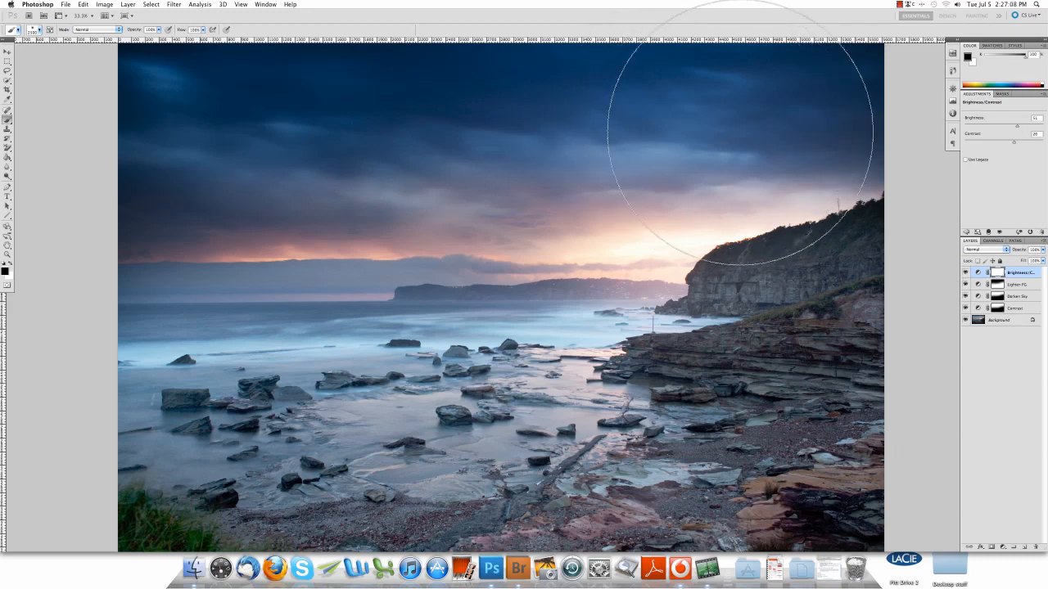
{"action": "mouse_move", "coordinate": [789, 260]}
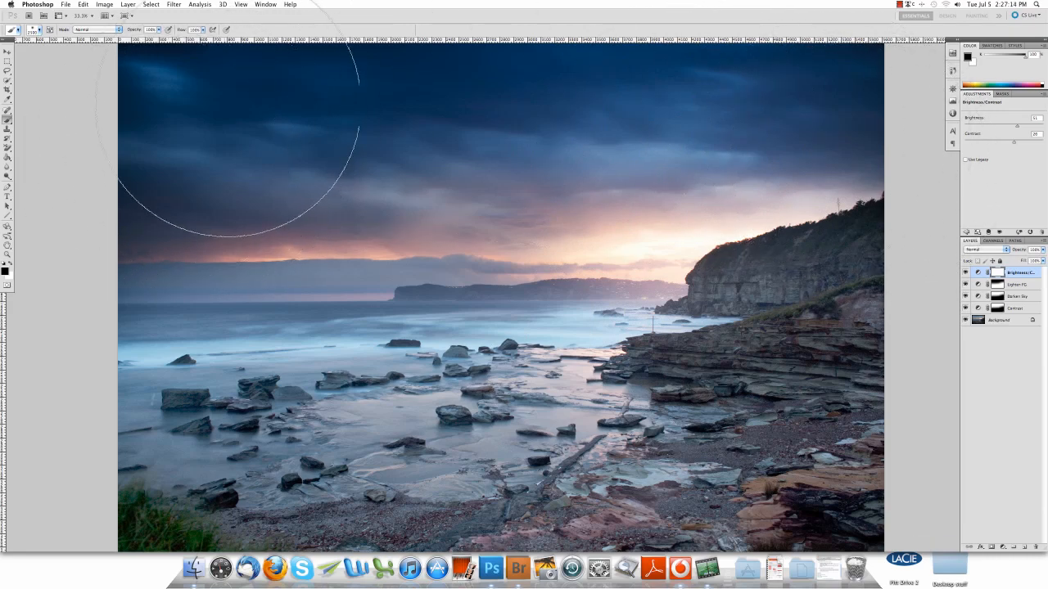
{"action": "mouse_move", "coordinate": [790, 151]}
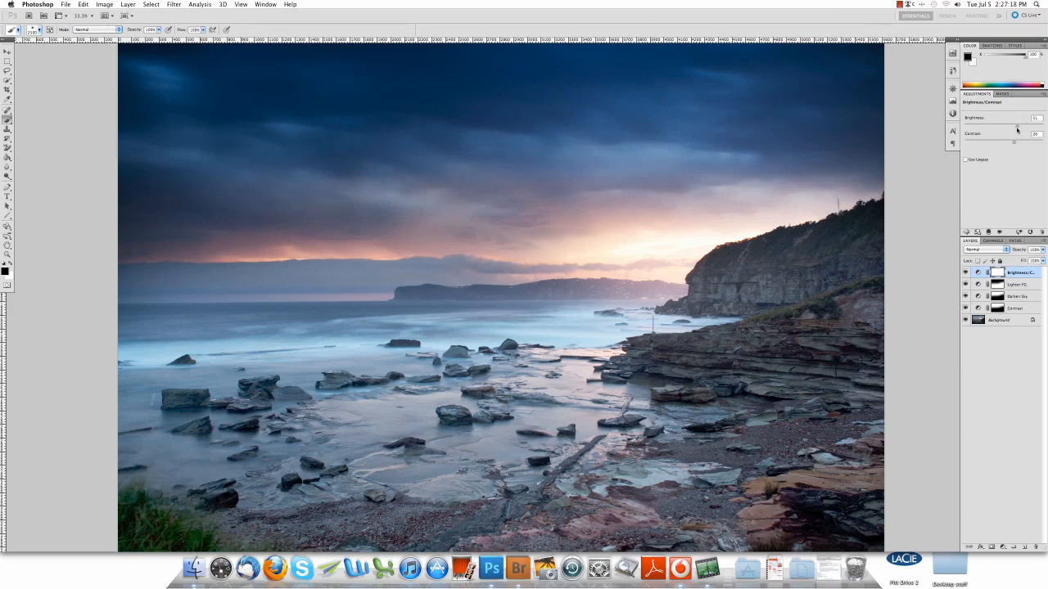
{"action": "left_click_drag", "start_coordinate": [1013, 125], "coordinate": [1024, 125]}
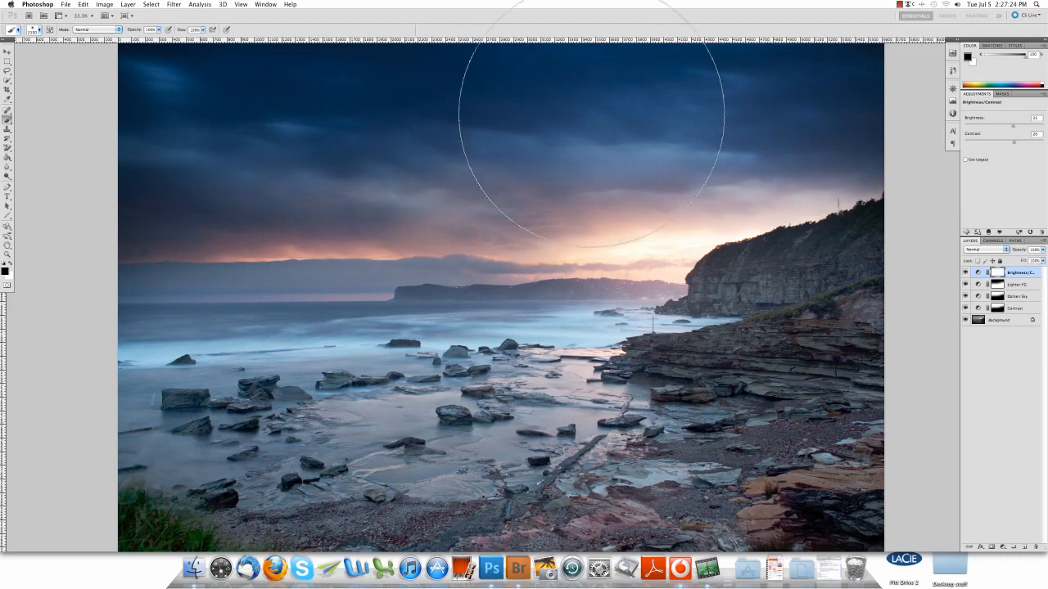
{"action": "mouse_move", "coordinate": [194, 182]}
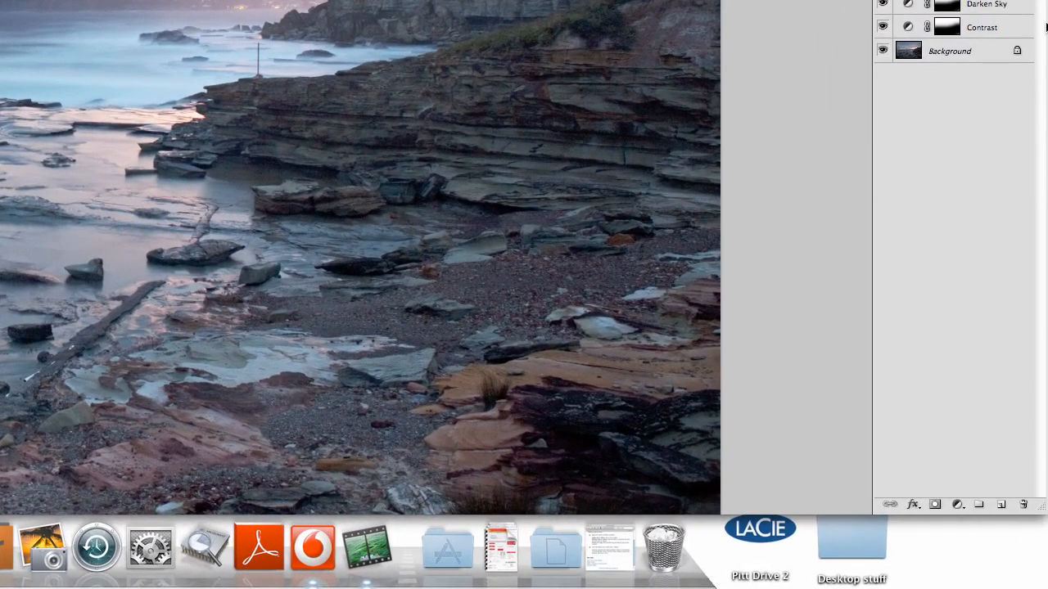
{"action": "mouse_move", "coordinate": [960, 515]}
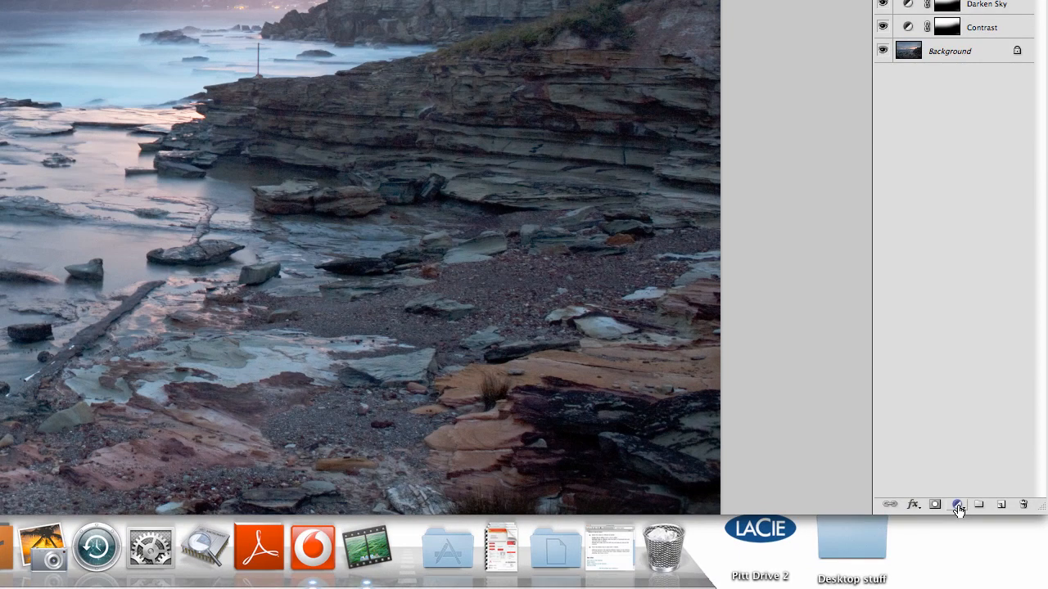
Step: Add a Hue/Saturation layer with saturation lowered slightly to mute the colours
{"action": "left_click", "coordinate": [957, 505]}
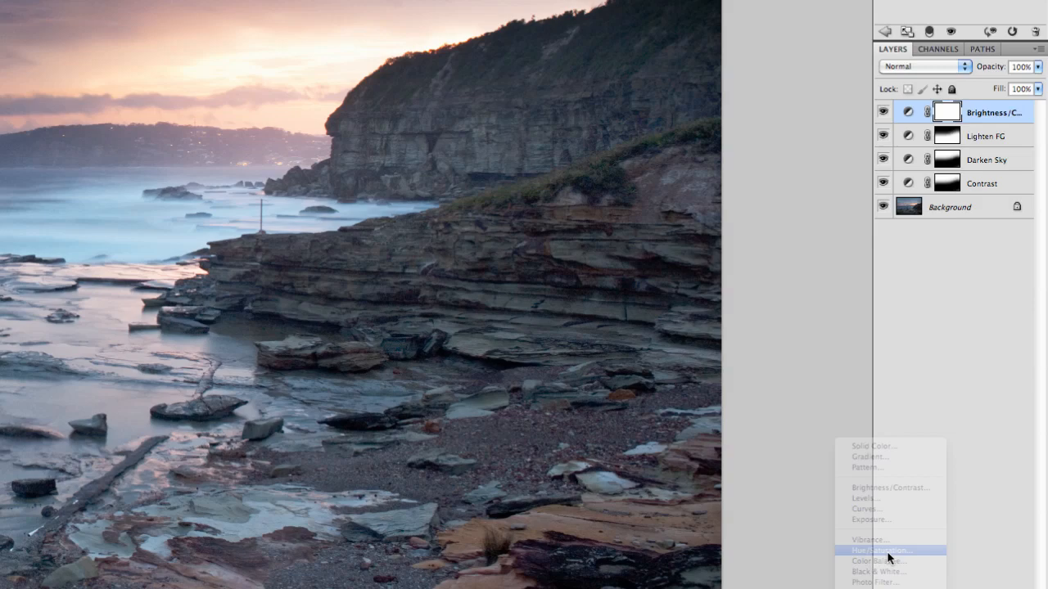
{"action": "left_click", "coordinate": [881, 550]}
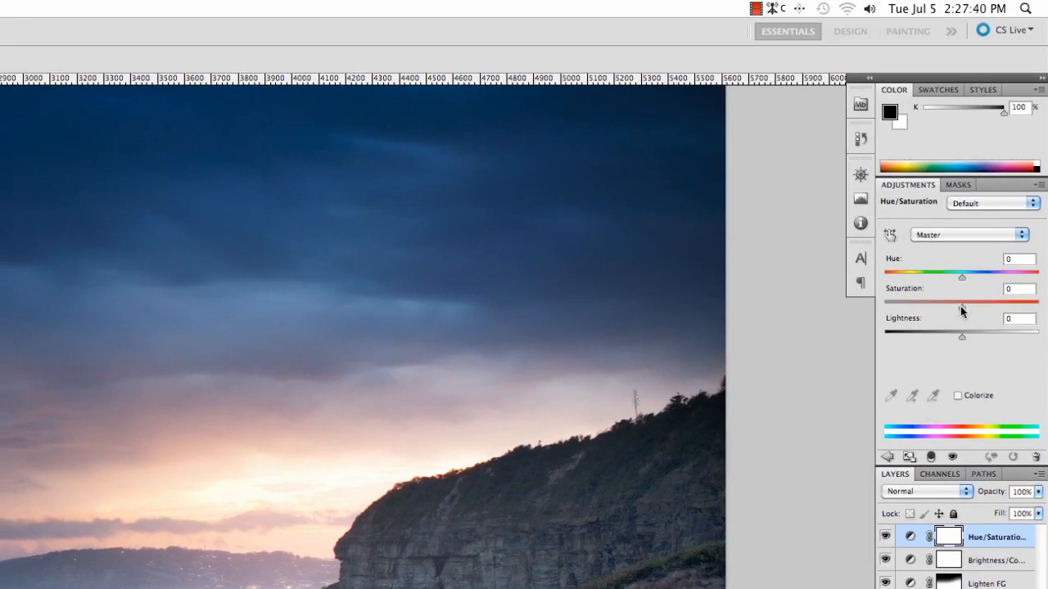
{"action": "mouse_move", "coordinate": [939, 240]}
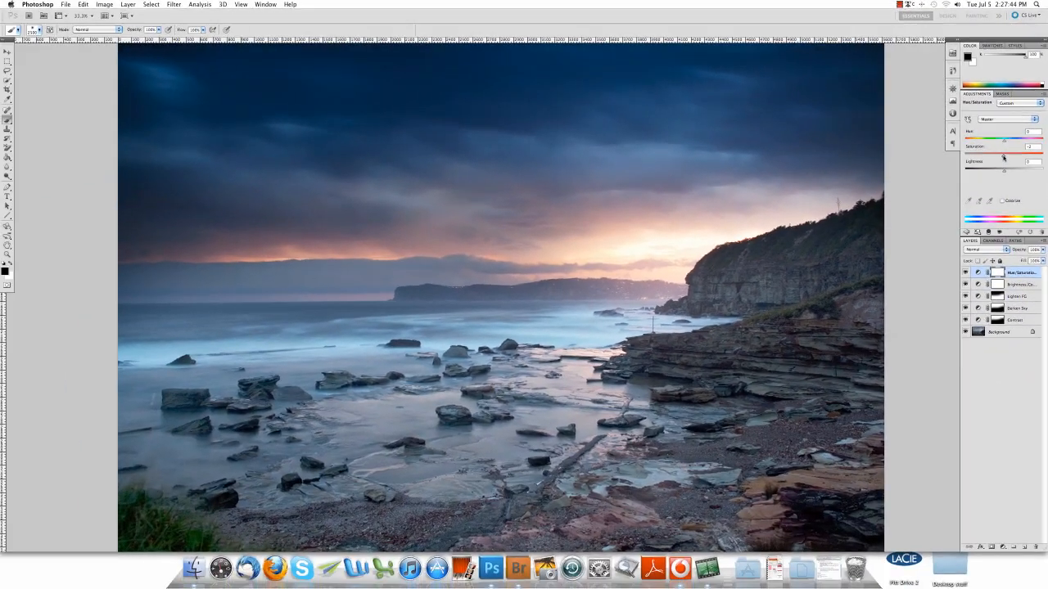
{"action": "left_click_drag", "start_coordinate": [1004, 155], "coordinate": [991, 156]}
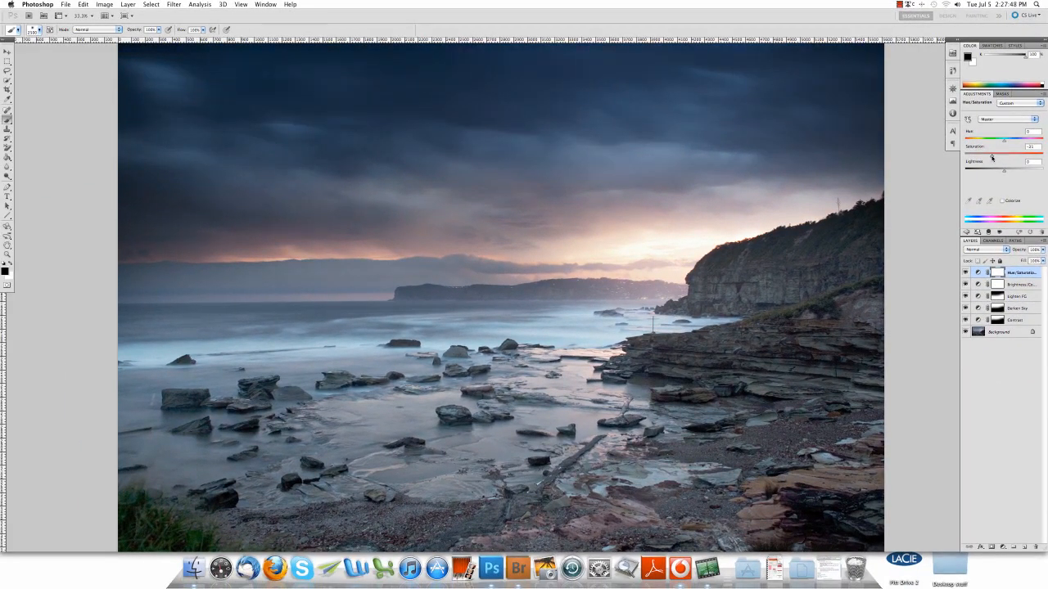
{"action": "left_click_drag", "start_coordinate": [991, 156], "coordinate": [1001, 156]}
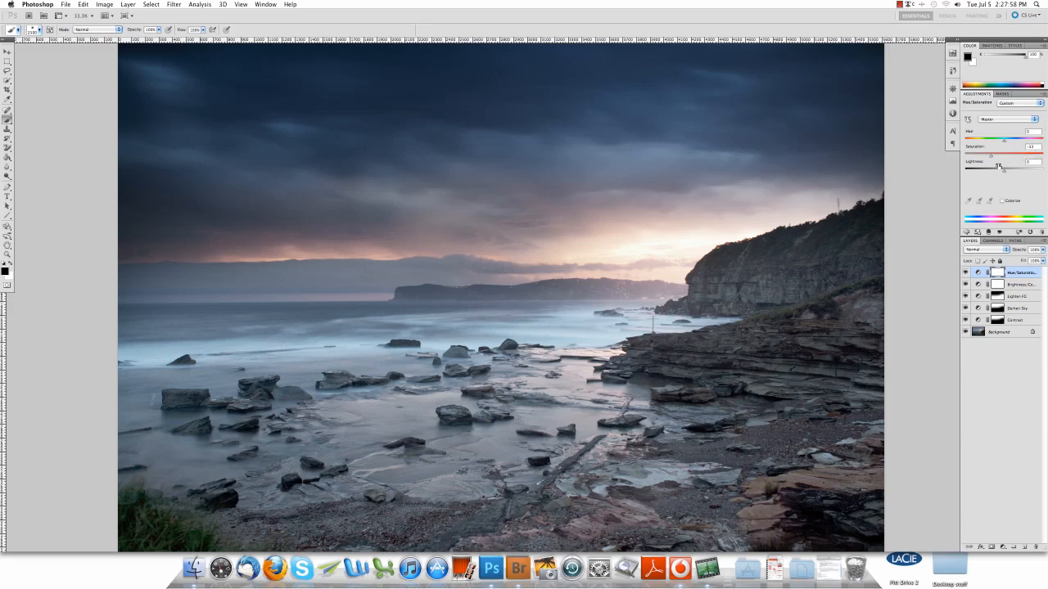
{"action": "mouse_move", "coordinate": [487, 311]}
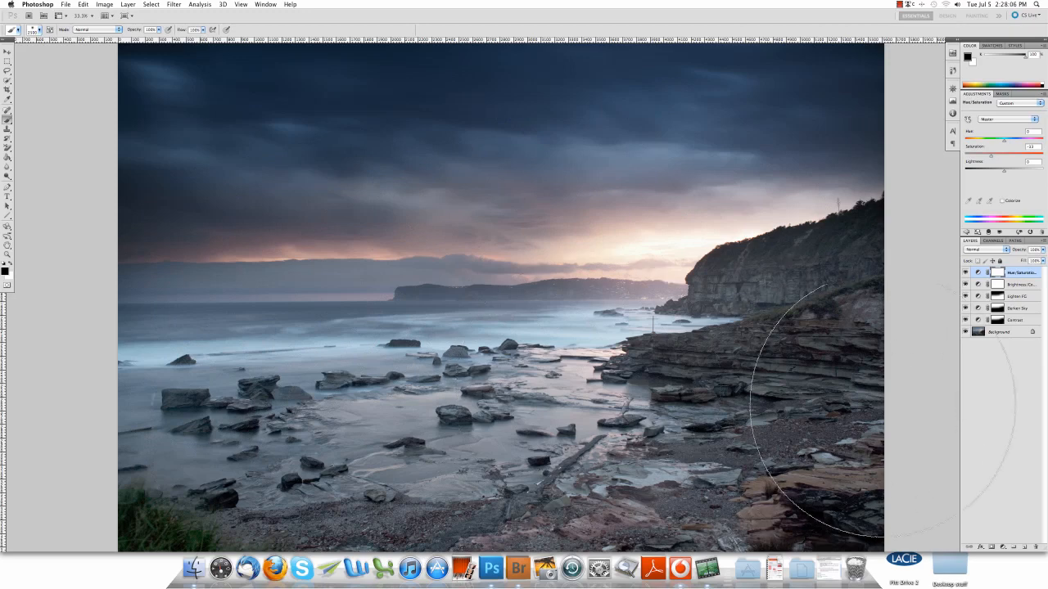
{"action": "mouse_move", "coordinate": [350, 389]}
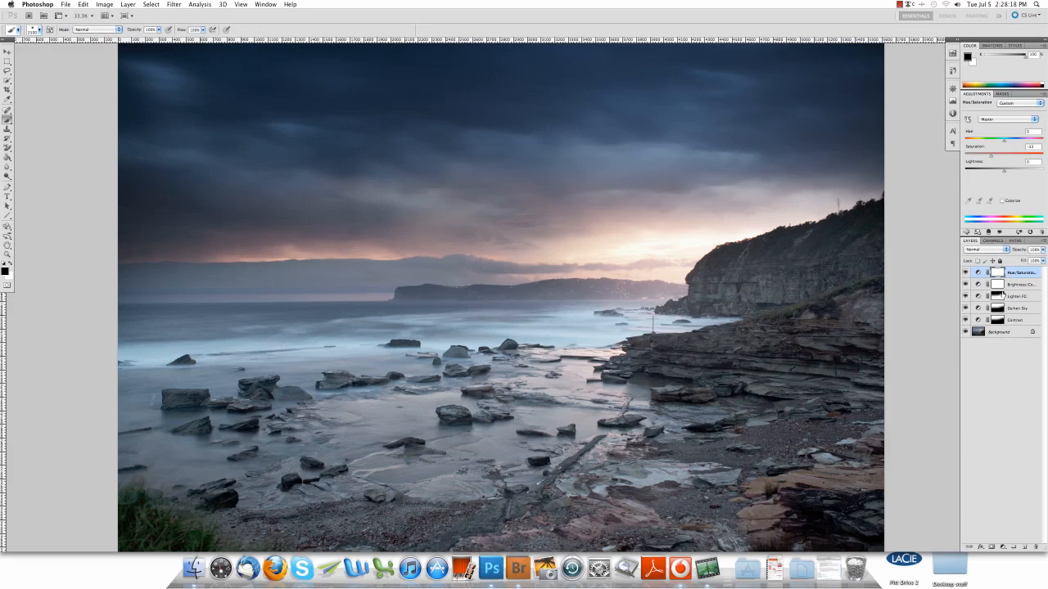
{"action": "mouse_move", "coordinate": [805, 298]}
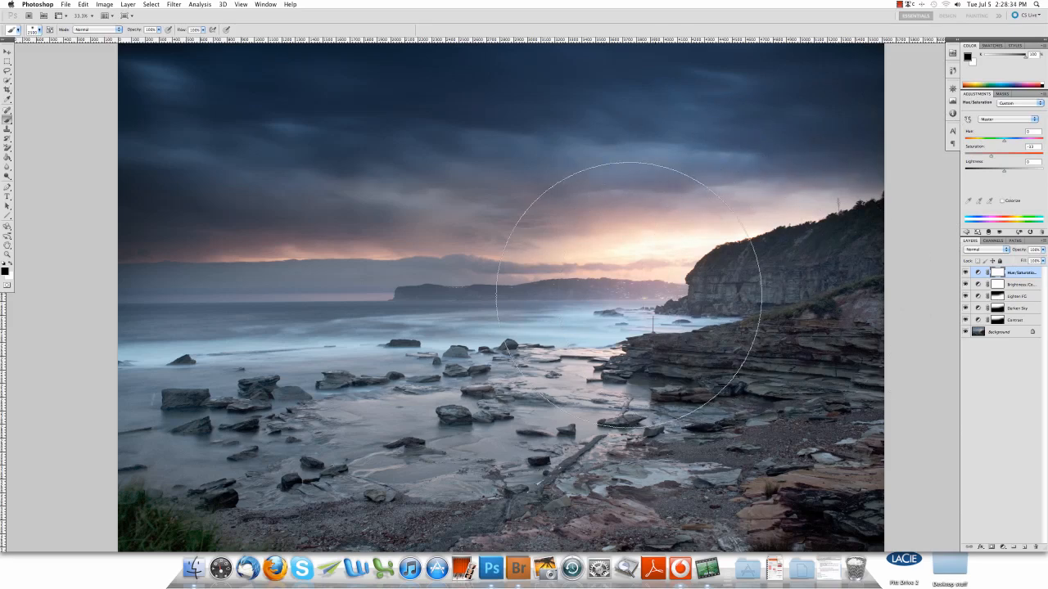
{"action": "mouse_move", "coordinate": [295, 294]}
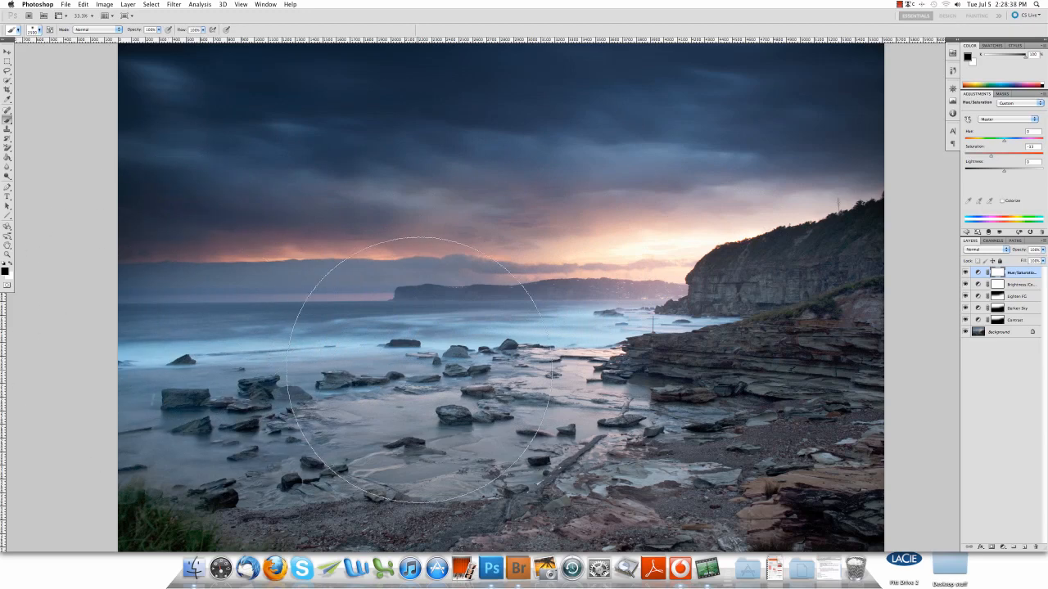
{"action": "mouse_move", "coordinate": [794, 426]}
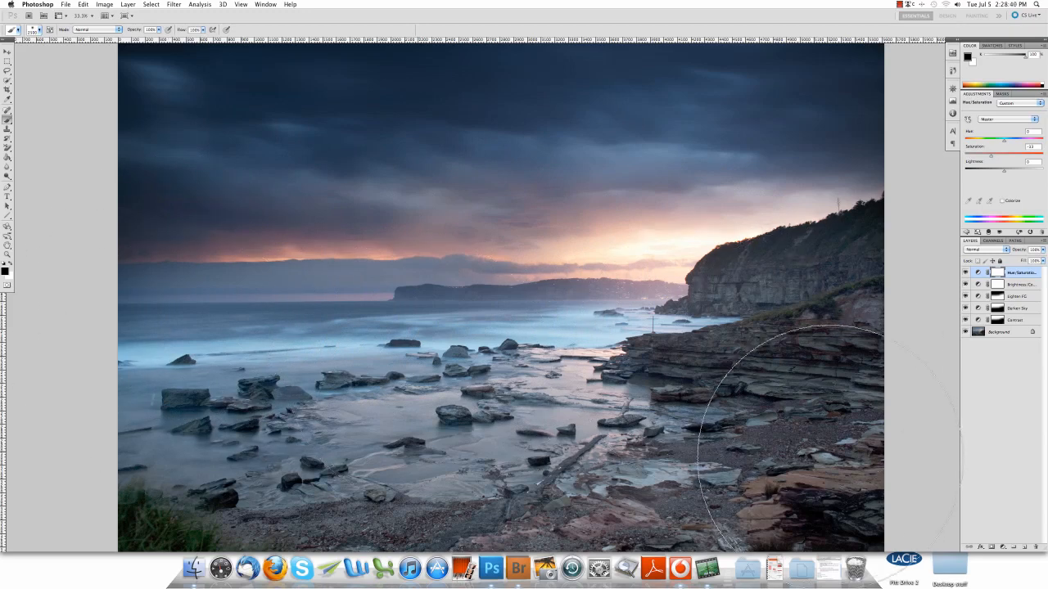
{"action": "mouse_move", "coordinate": [147, 442]}
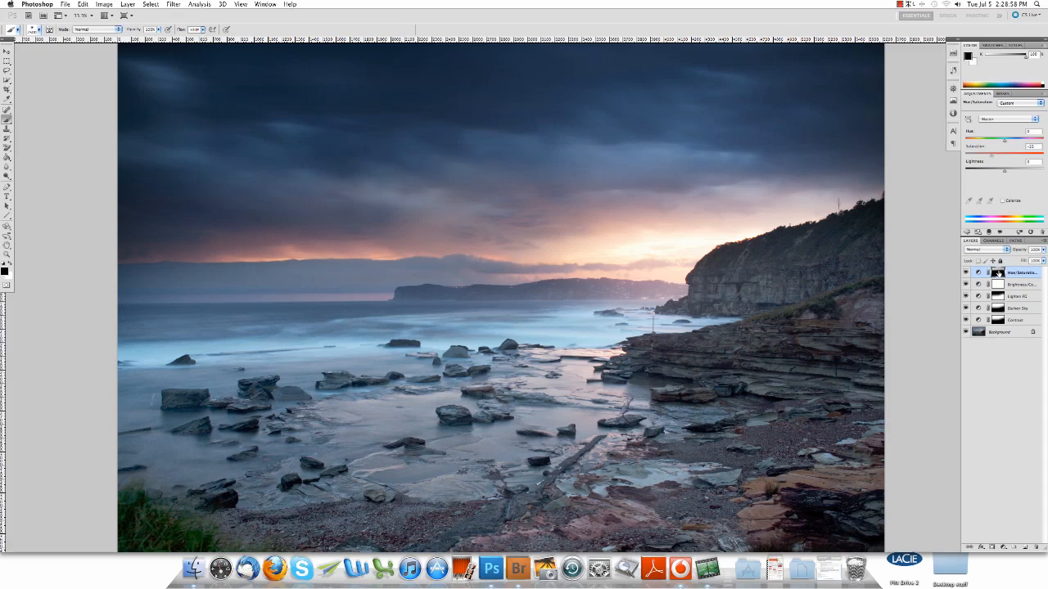
{"action": "mouse_move", "coordinate": [998, 273]}
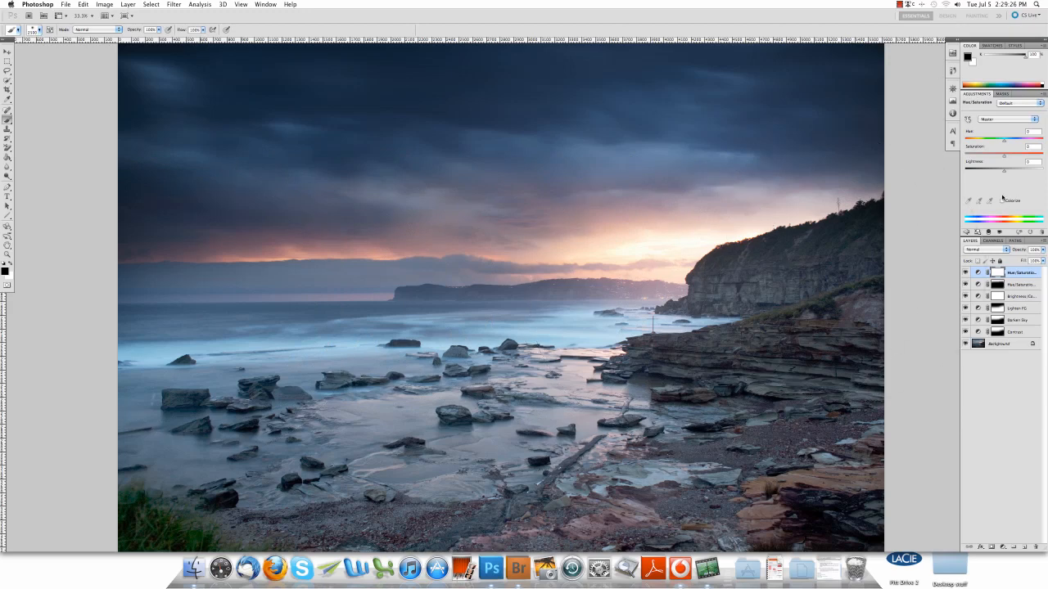
Step: Adjust the top Hue/Saturation layer's Saturation slider upward to boost colour
{"action": "left_click_drag", "start_coordinate": [1004, 147], "coordinate": [1013, 147]}
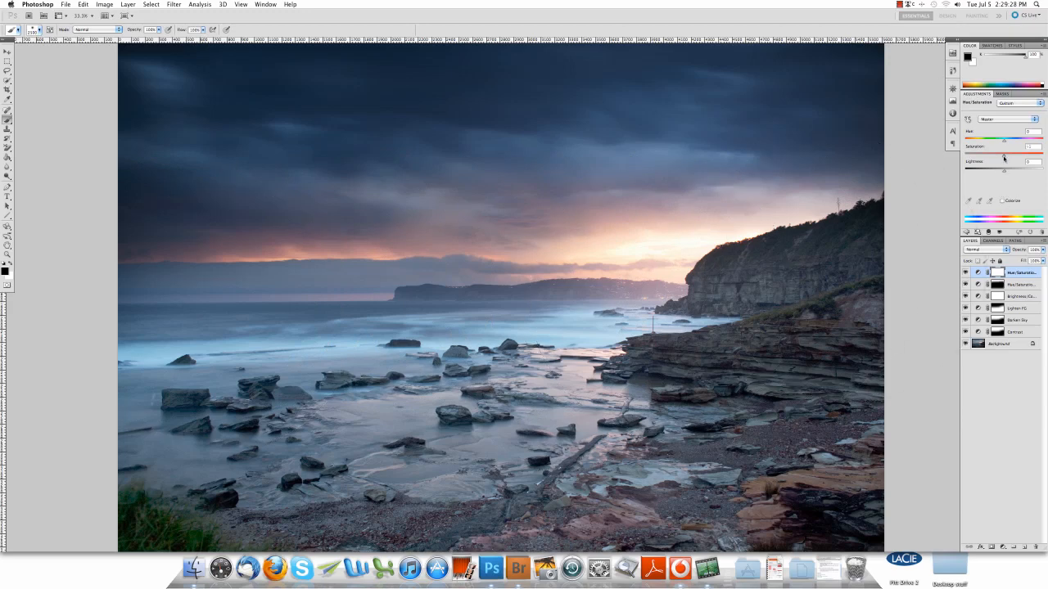
{"action": "left_click_drag", "start_coordinate": [1005, 155], "coordinate": [1009, 154]}
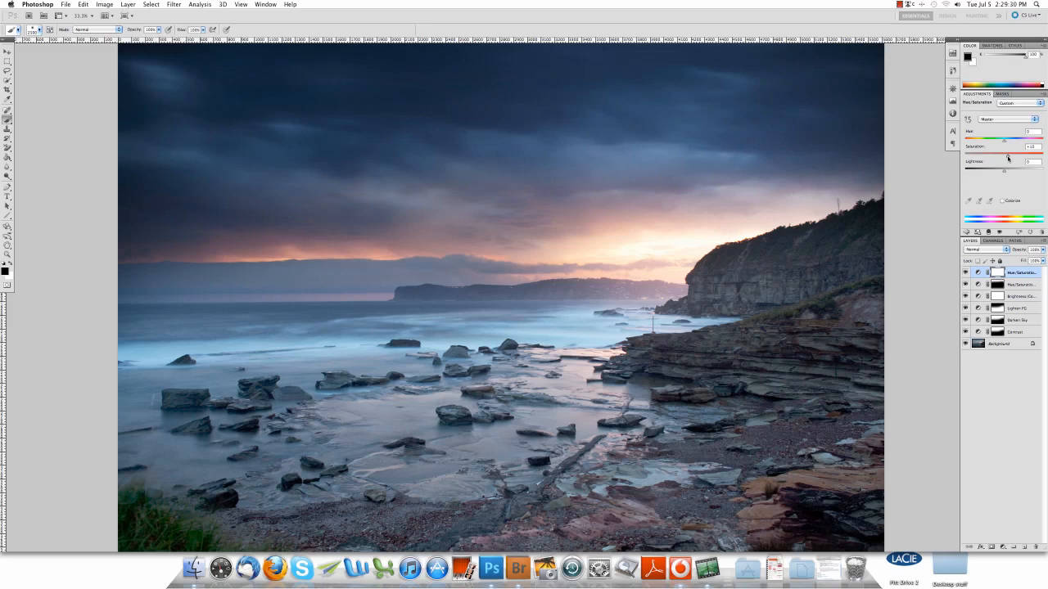
{"action": "left_click_drag", "start_coordinate": [1007, 156], "coordinate": [1009, 156]}
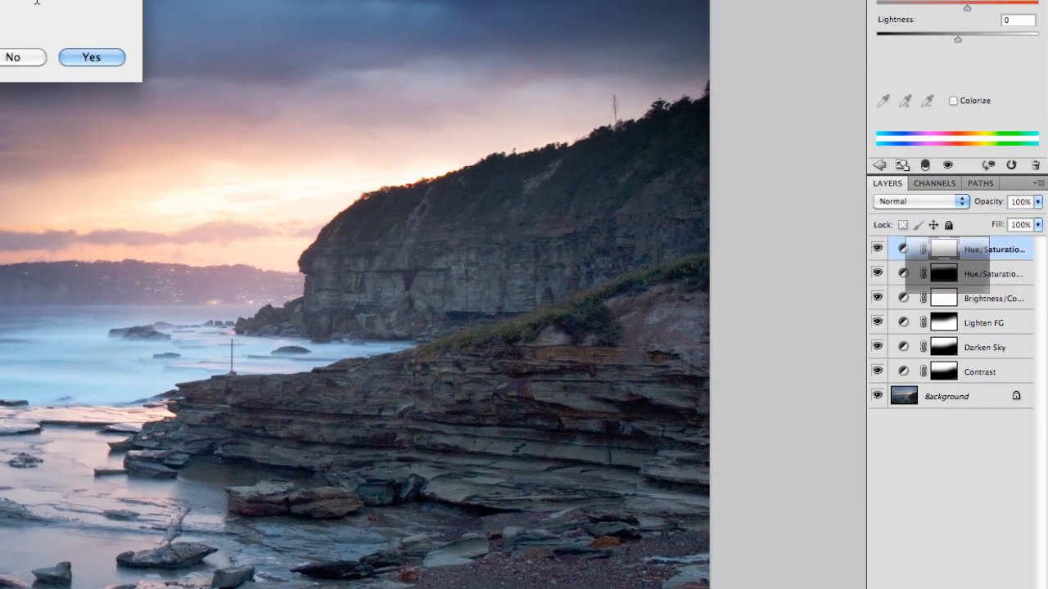
Step: Answer the replace-layer-mask prompt
{"action": "left_click", "coordinate": [91, 56]}
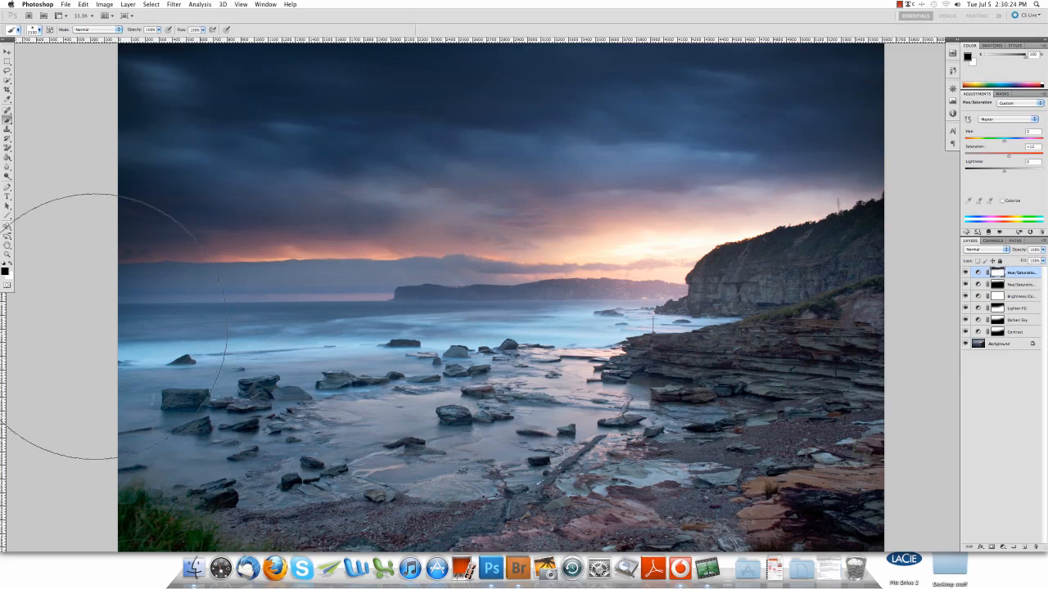
{"action": "mouse_move", "coordinate": [765, 163]}
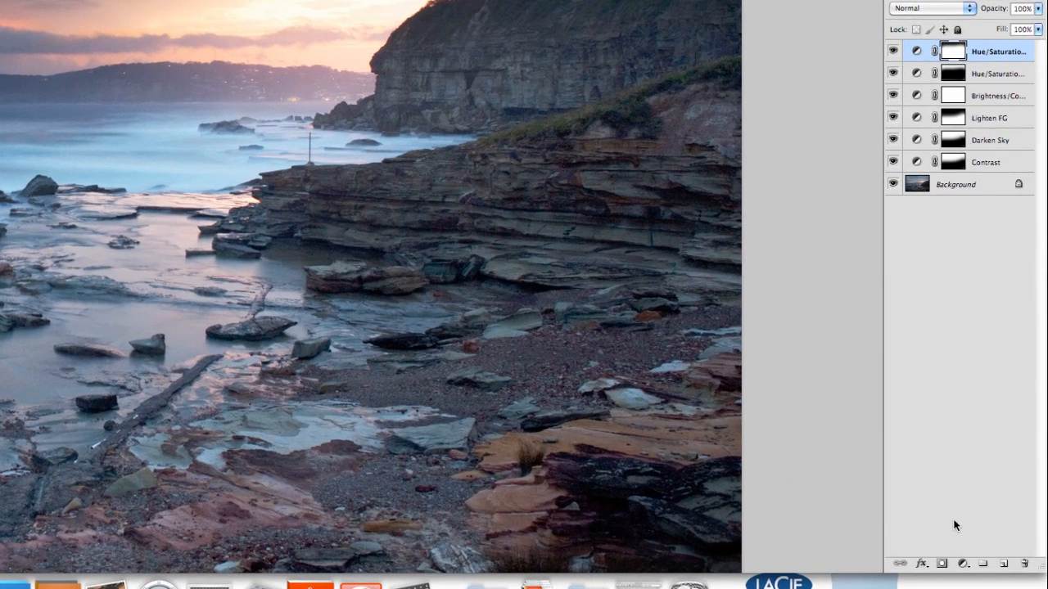
Step: Add a new Curves adjustment layer and set its blend mode to Multiply
{"action": "left_click", "coordinate": [960, 563]}
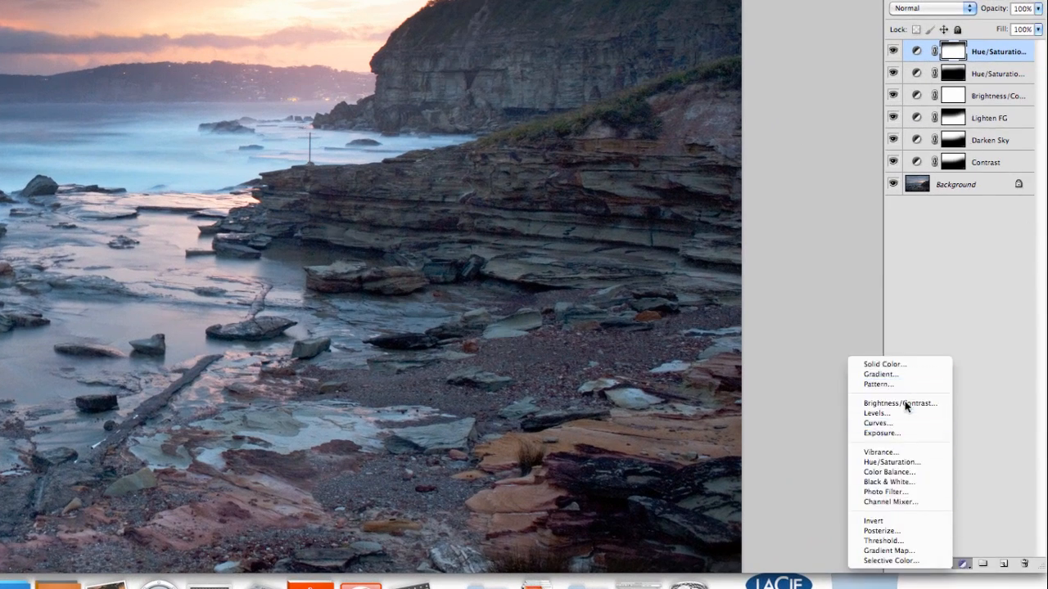
{"action": "mouse_move", "coordinate": [878, 413]}
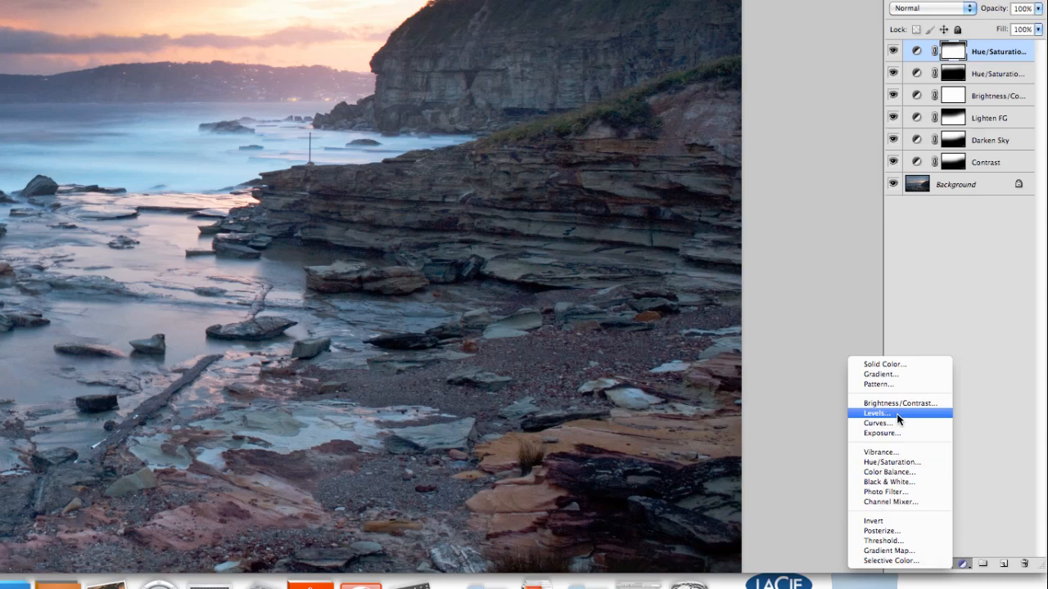
{"action": "left_click", "coordinate": [876, 423]}
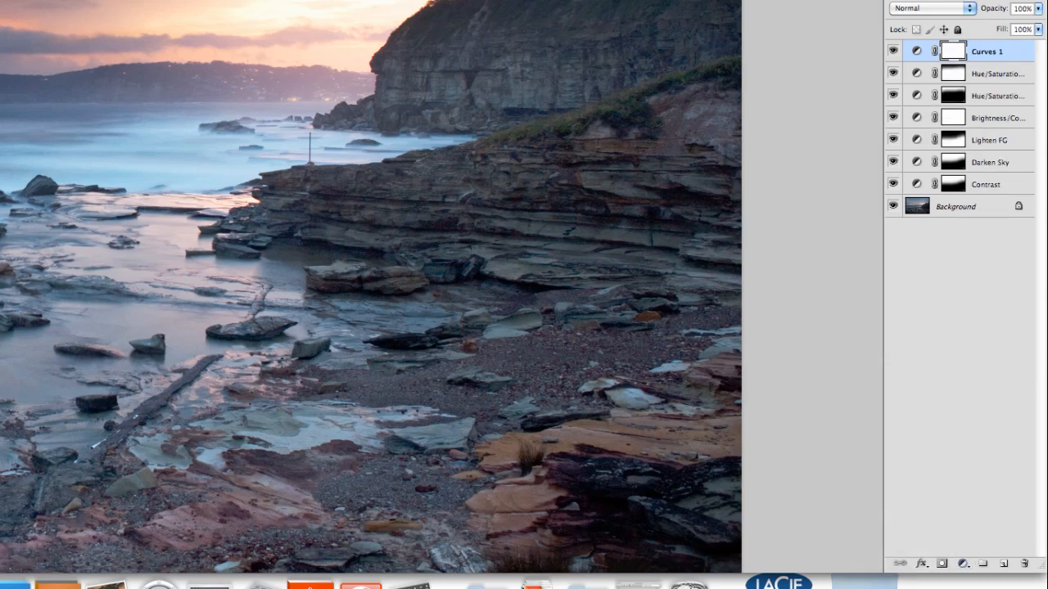
{"action": "left_click", "coordinate": [925, 14]}
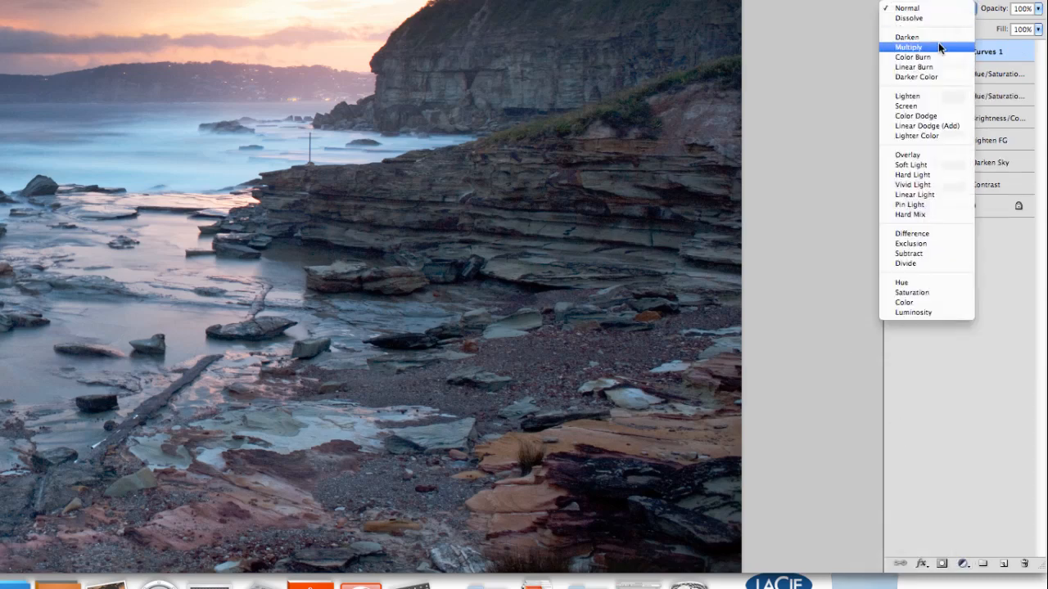
{"action": "left_click", "coordinate": [906, 47]}
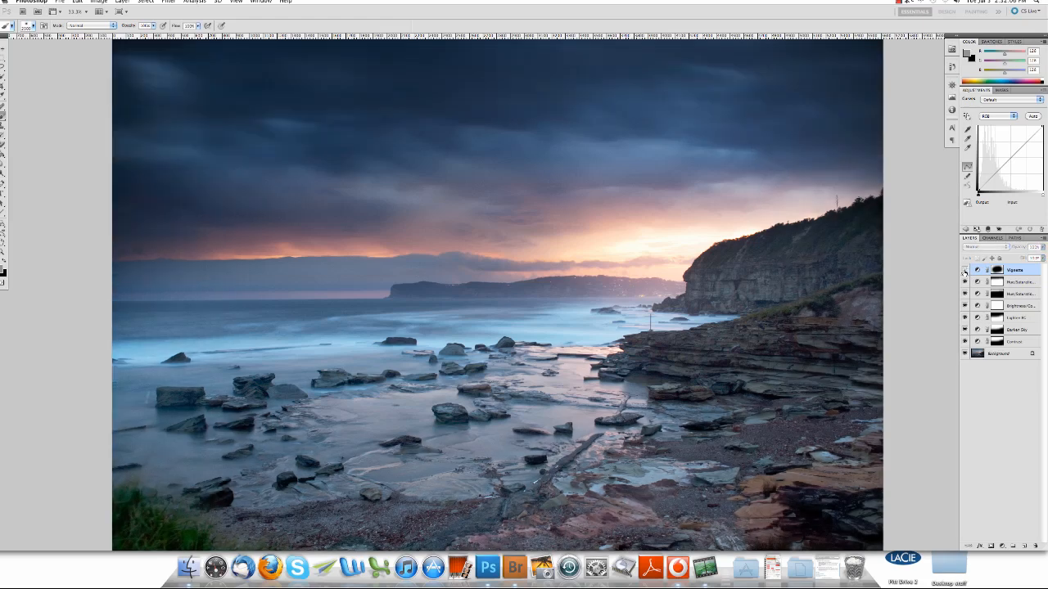
{"action": "mouse_move", "coordinate": [964, 270]}
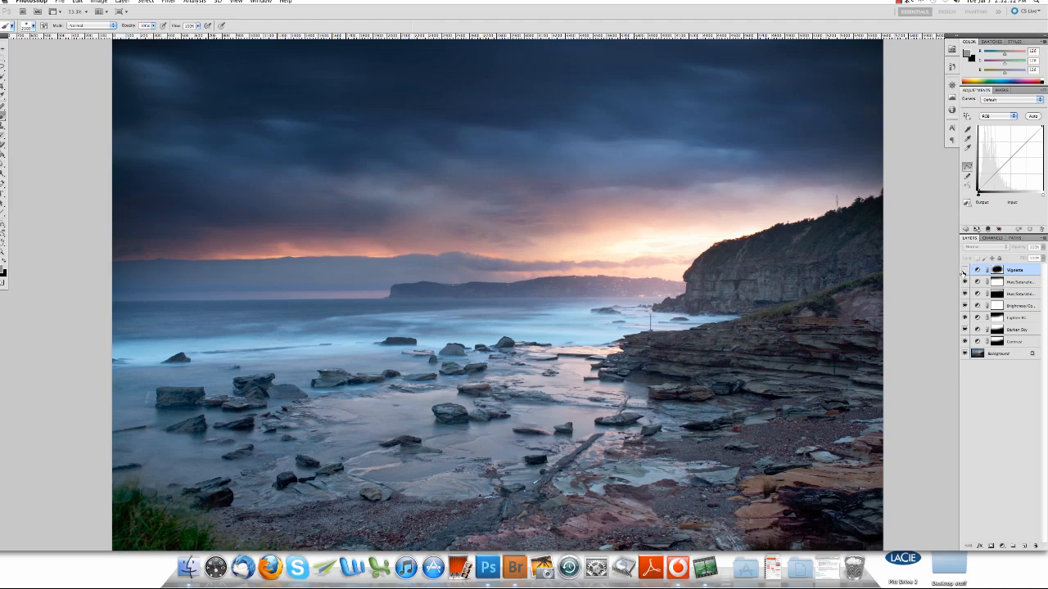
Step: Hide the adjustment layers to reveal the flat, unedited seascape for comparison
{"action": "left_click", "coordinate": [964, 270]}
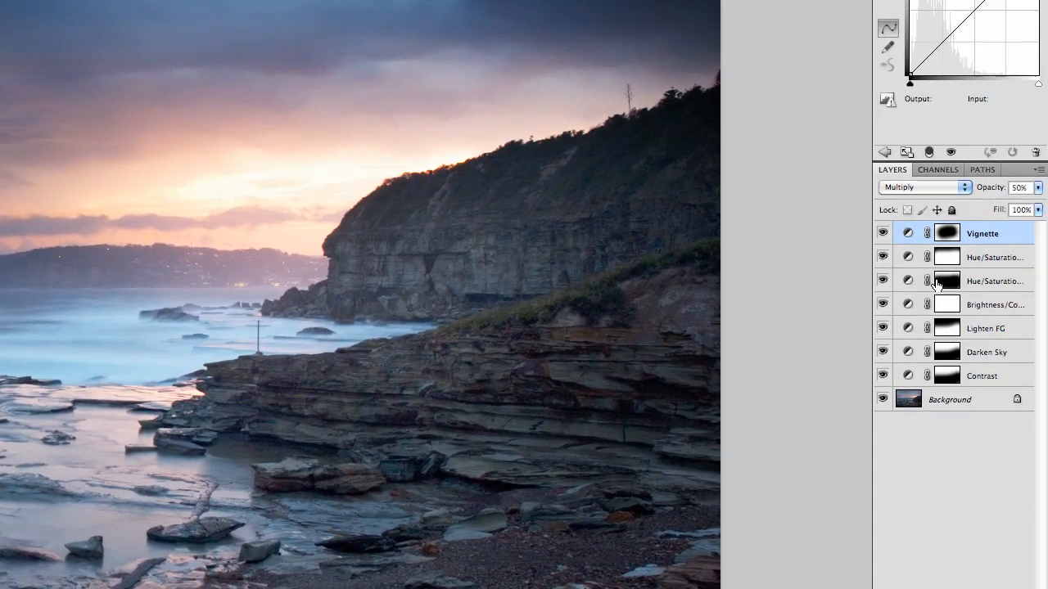
{"action": "left_click", "coordinate": [883, 234]}
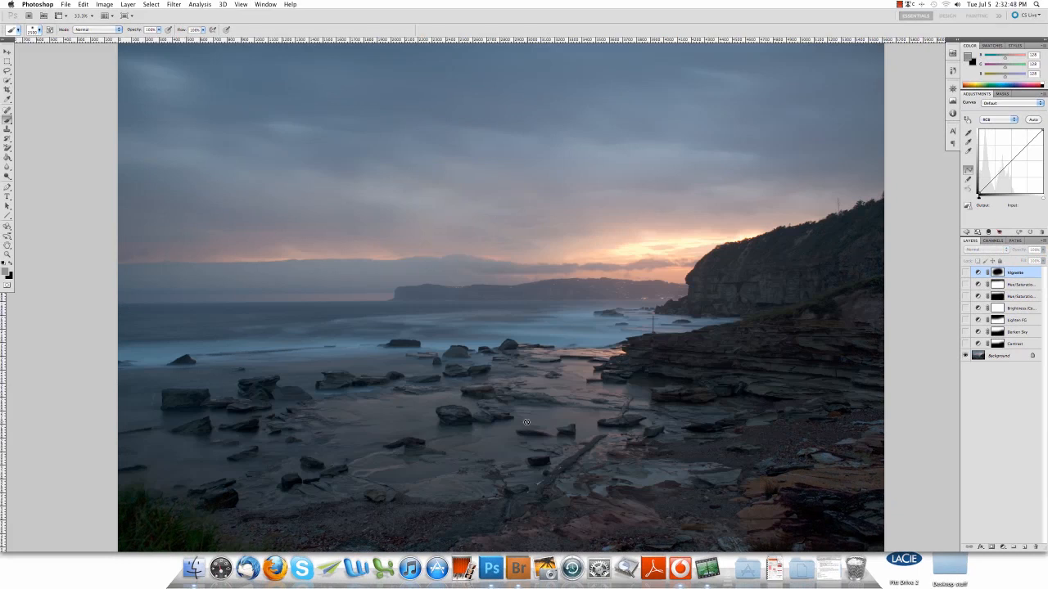
{"action": "mouse_move", "coordinate": [597, 397]}
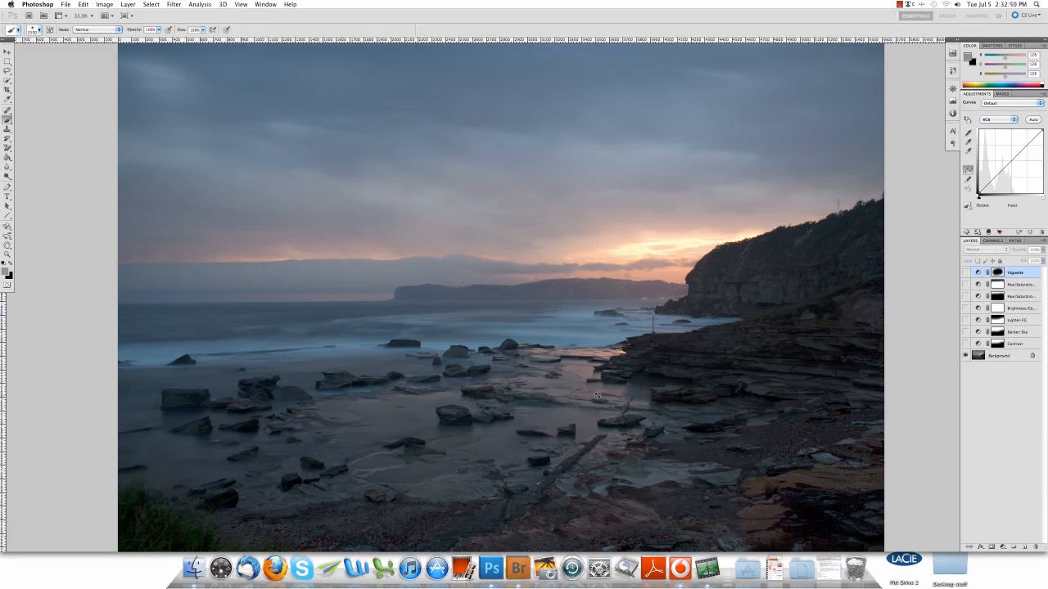
{"action": "mouse_move", "coordinate": [628, 229]}
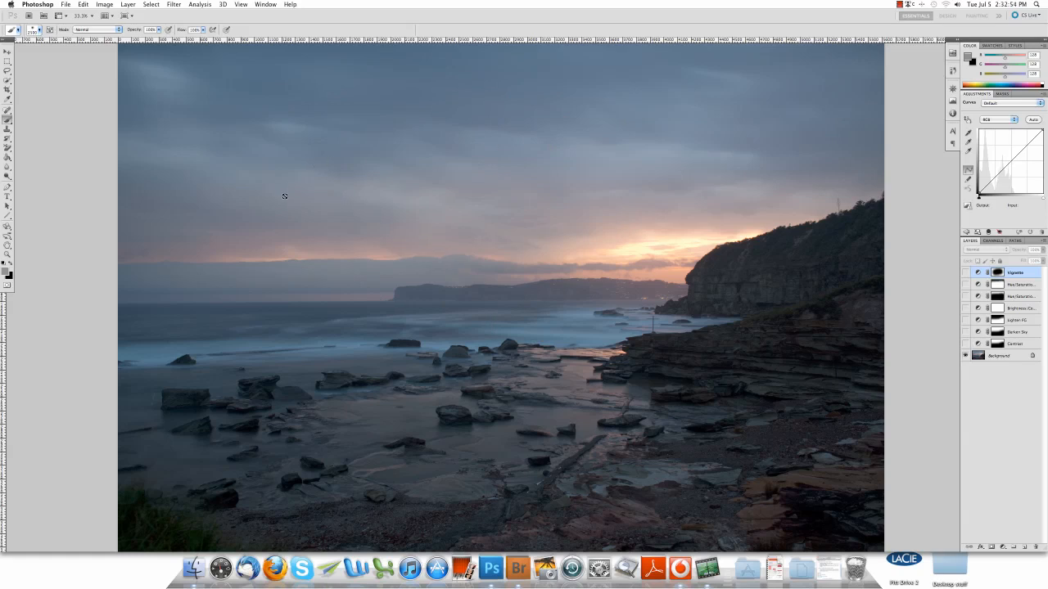
{"action": "mouse_move", "coordinate": [673, 176]}
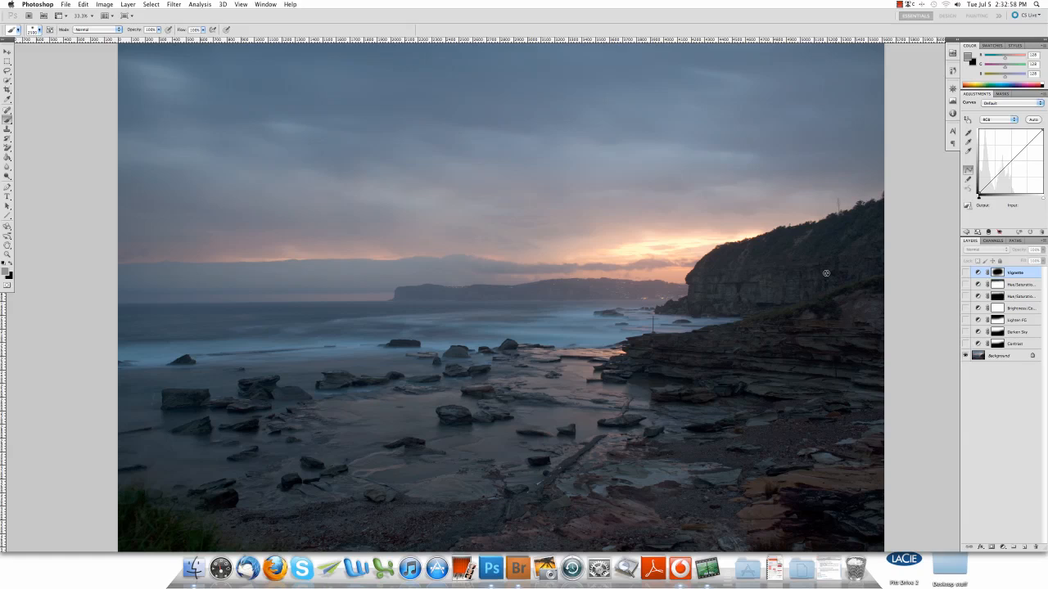
{"action": "mouse_move", "coordinate": [668, 298]}
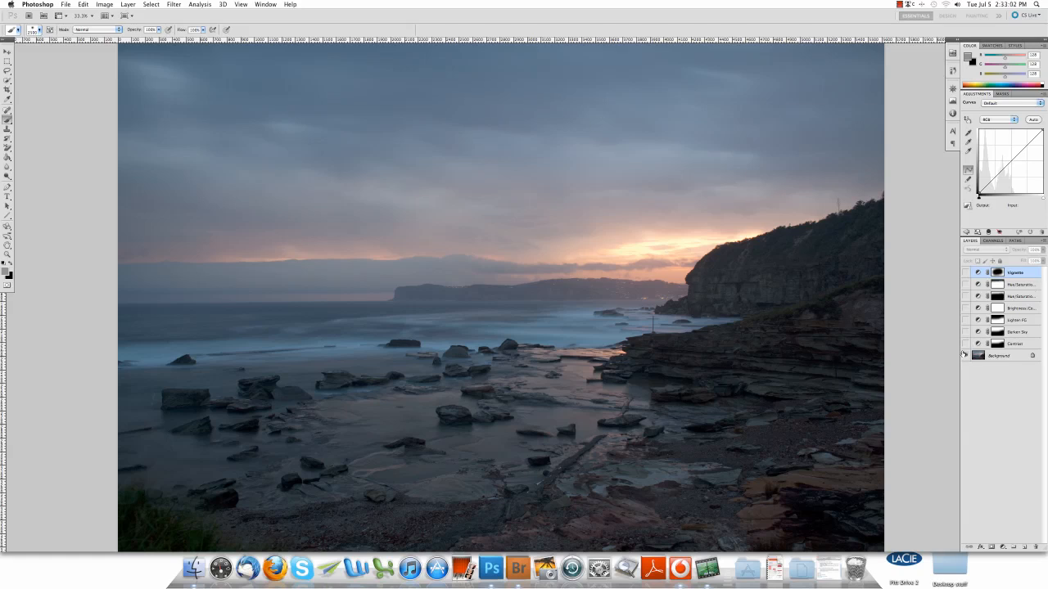
{"action": "mouse_move", "coordinate": [965, 355]}
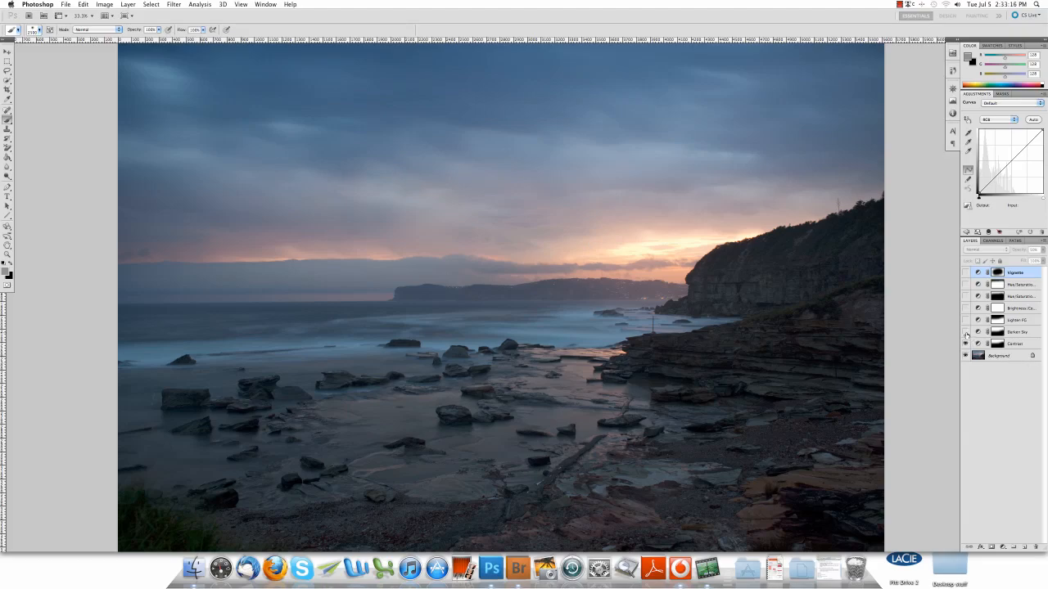
Step: Turn the Darken Sky and Vignette adjustment layers back on
{"action": "left_click", "coordinate": [966, 332]}
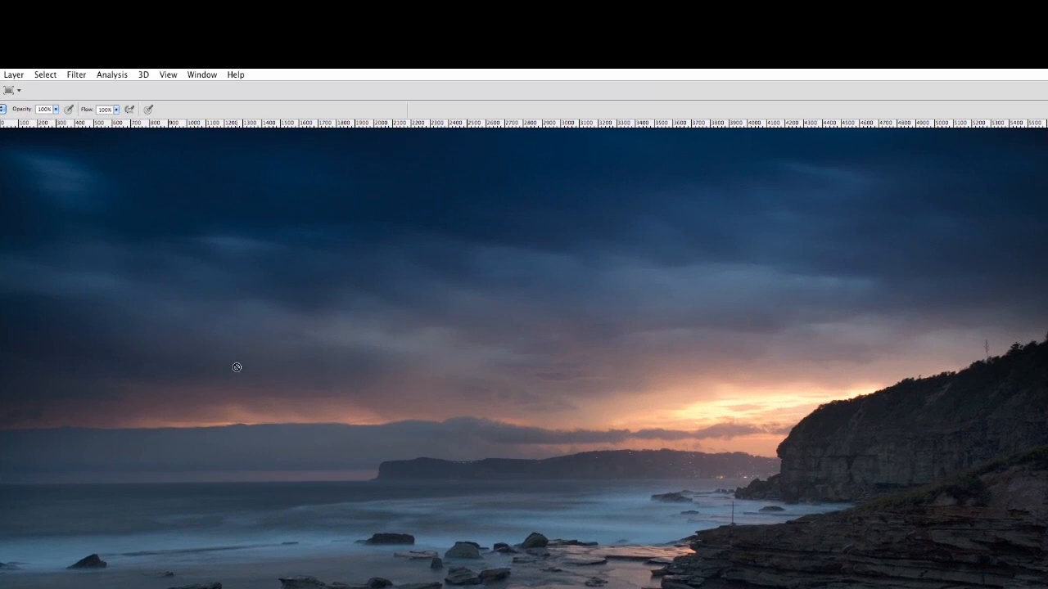
{"action": "mouse_move", "coordinate": [993, 499]}
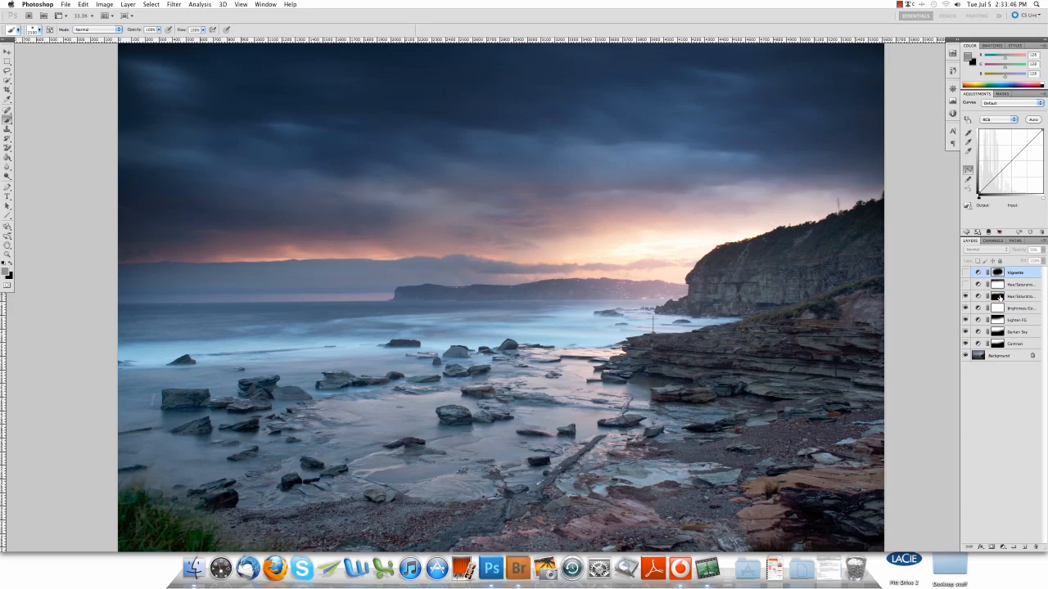
{"action": "left_click", "coordinate": [997, 296]}
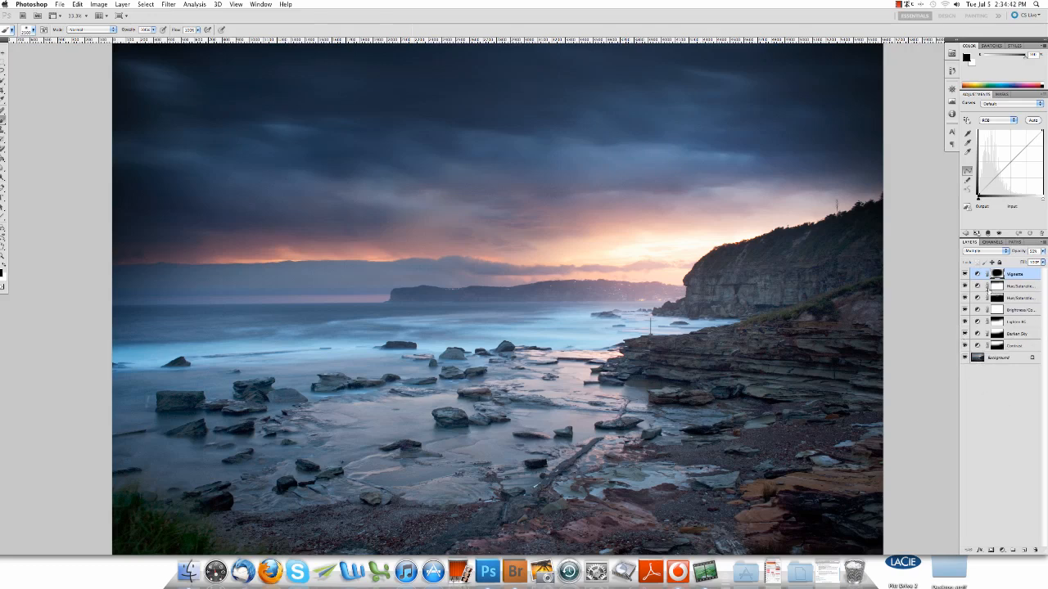
Step: Open the Vignette layer's blend mode list to preview modes like Screen and Soft Light
{"action": "left_click", "coordinate": [976, 251]}
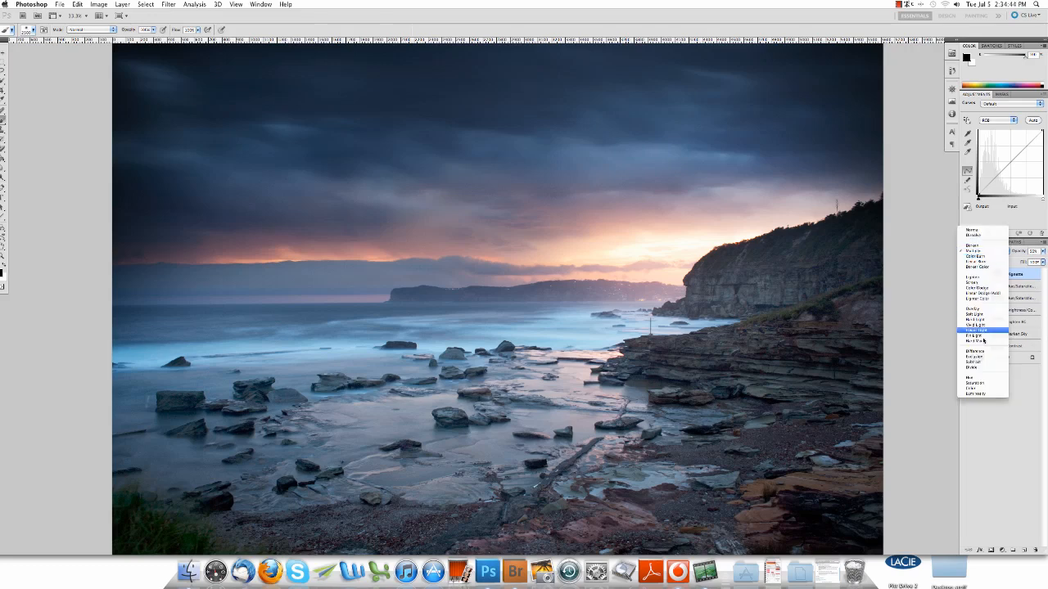
{"action": "mouse_move", "coordinate": [982, 298]}
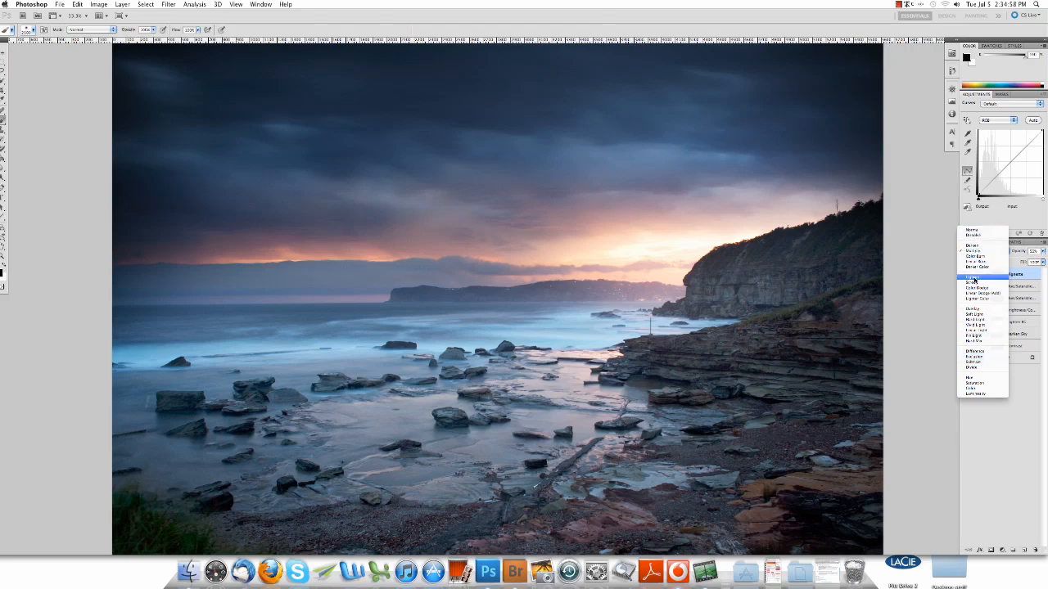
{"action": "mouse_move", "coordinate": [978, 313]}
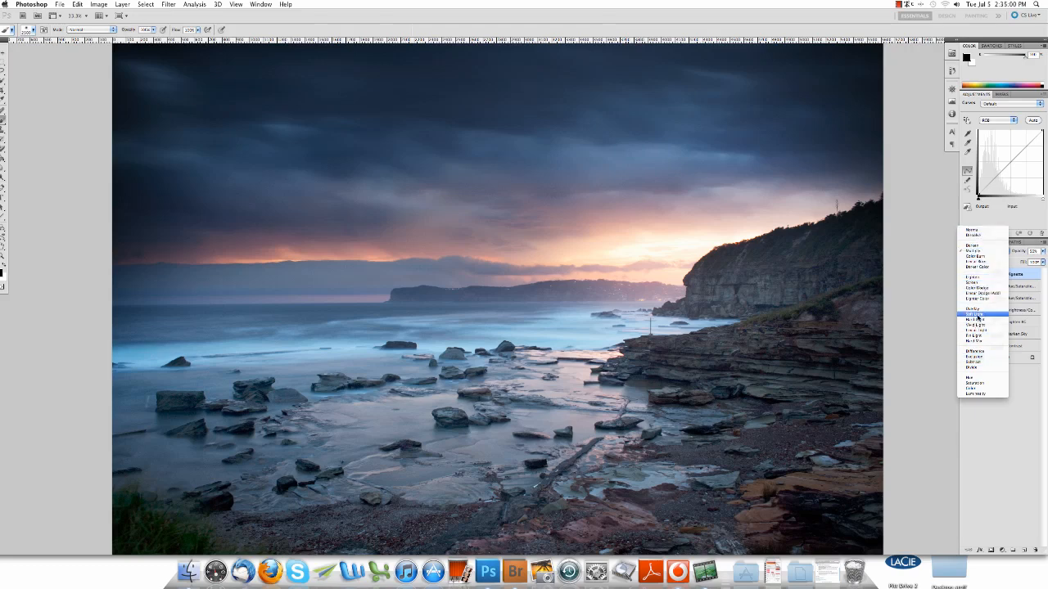